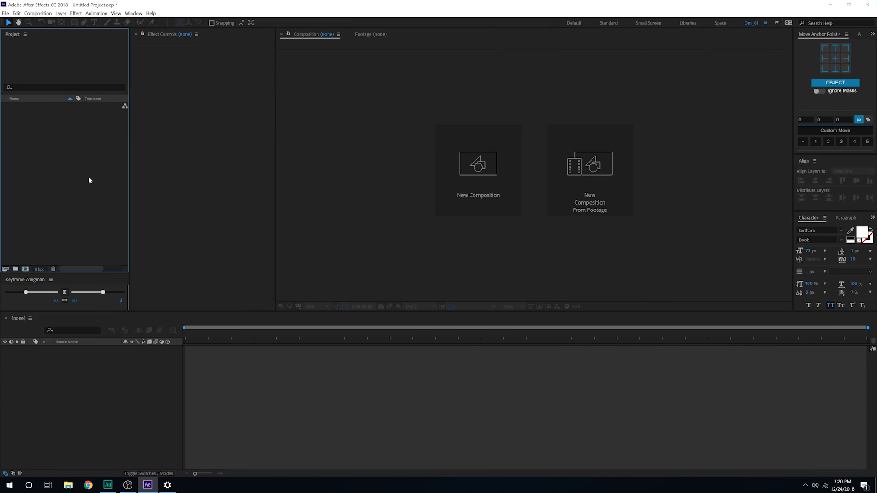
{"action": "mouse_move", "coordinate": [477, 163]}
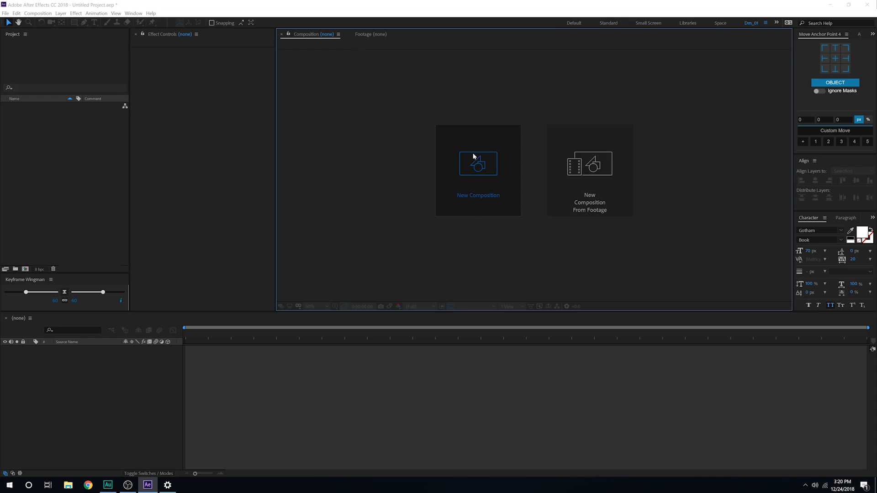
Create a composition from the HDTV 1080 29.97 preset at 30 fps, 10 s, named Title
{"action": "left_click", "coordinate": [477, 163]}
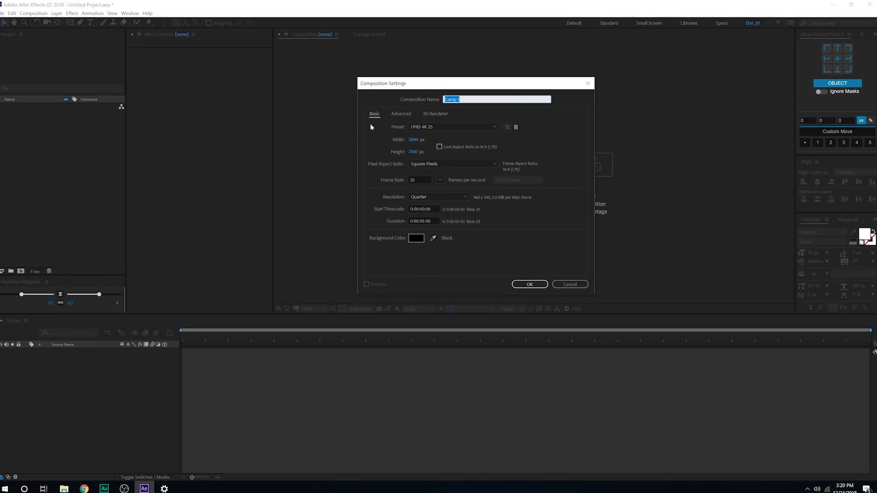
{"action": "left_click", "coordinate": [453, 127]}
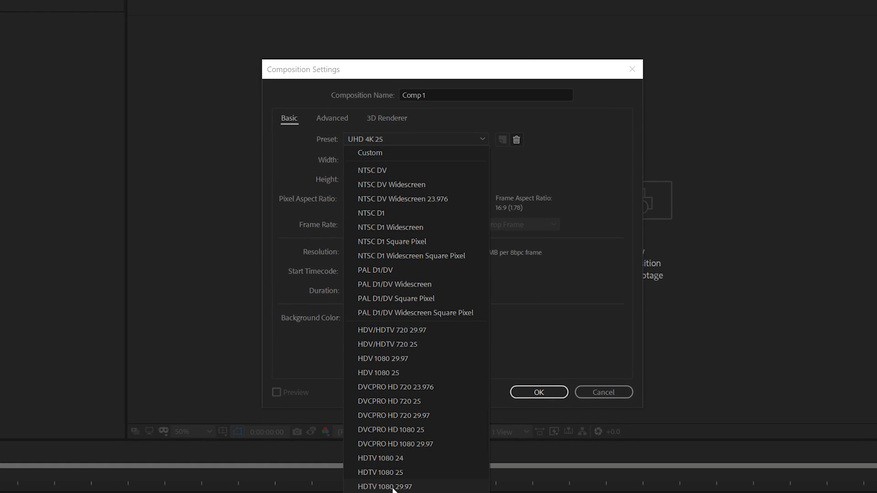
{"action": "left_click", "coordinate": [385, 486]}
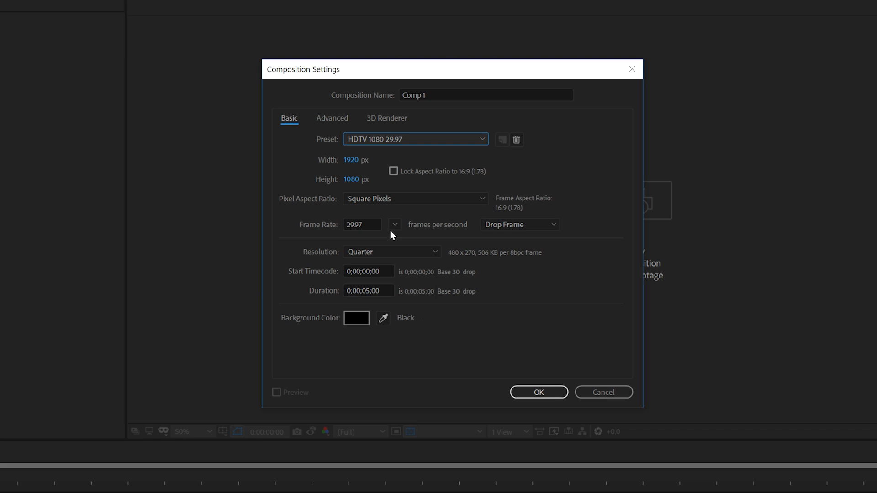
{"action": "left_click", "coordinate": [394, 224]}
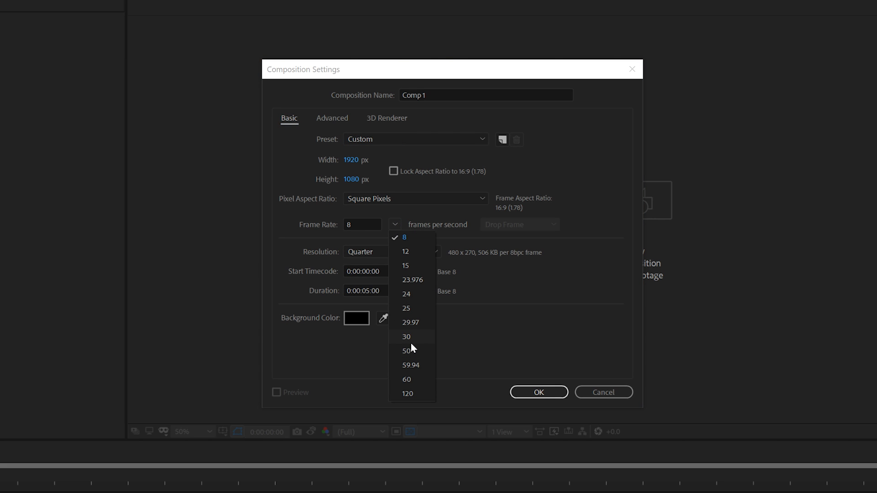
{"action": "left_click", "coordinate": [406, 336]}
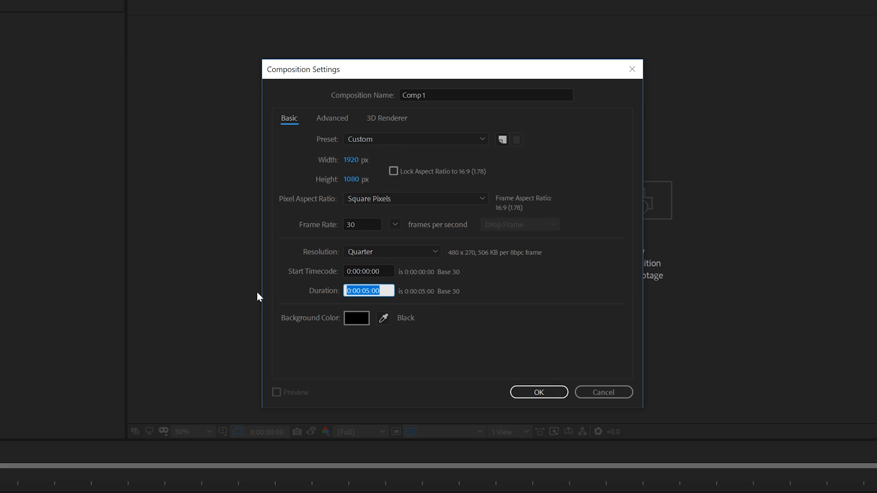
{"action": "type", "text": "10."}
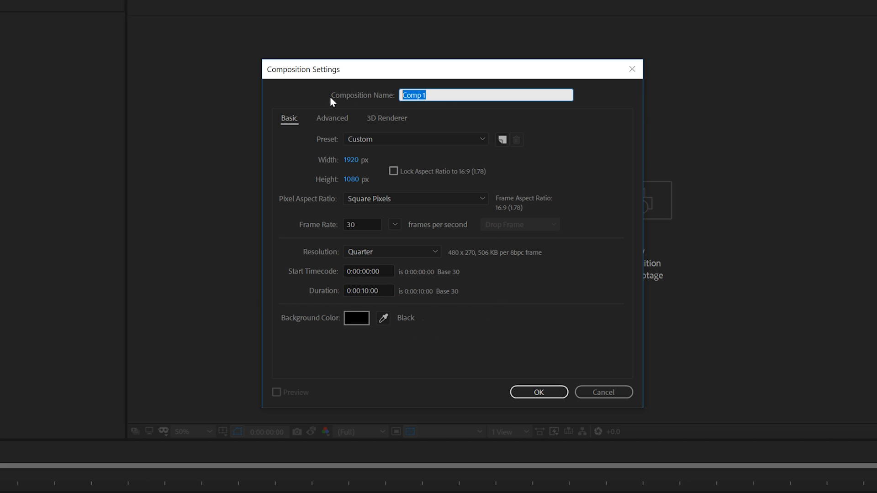
{"action": "type", "text": "Tit"}
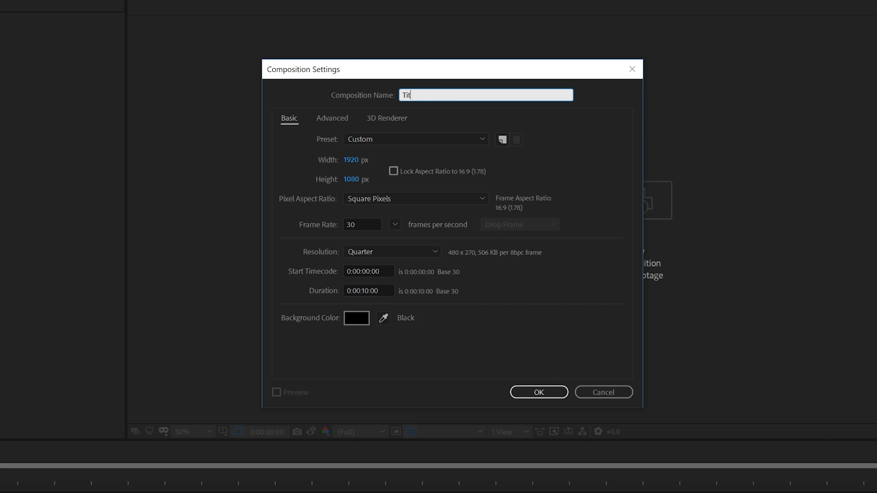
{"action": "left_click", "coordinate": [537, 392]}
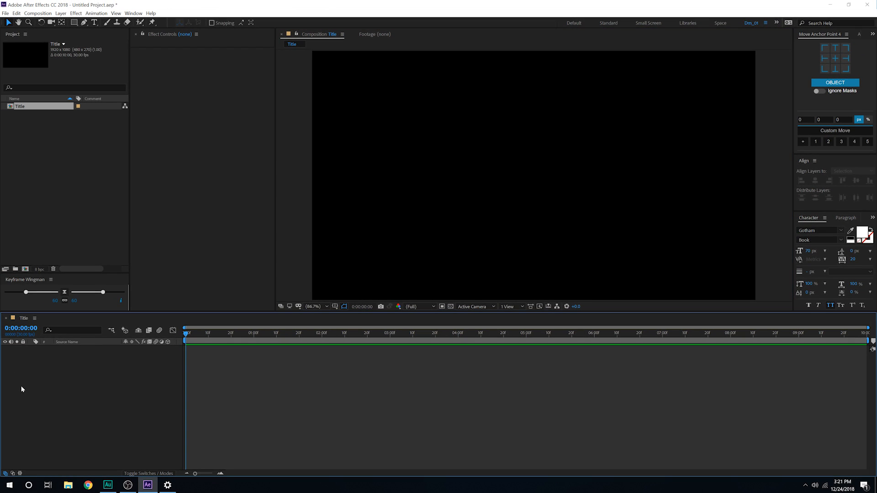
Type UNIQUE as a new text layer in the Title viewer
{"action": "left_click", "coordinate": [429, 174]}
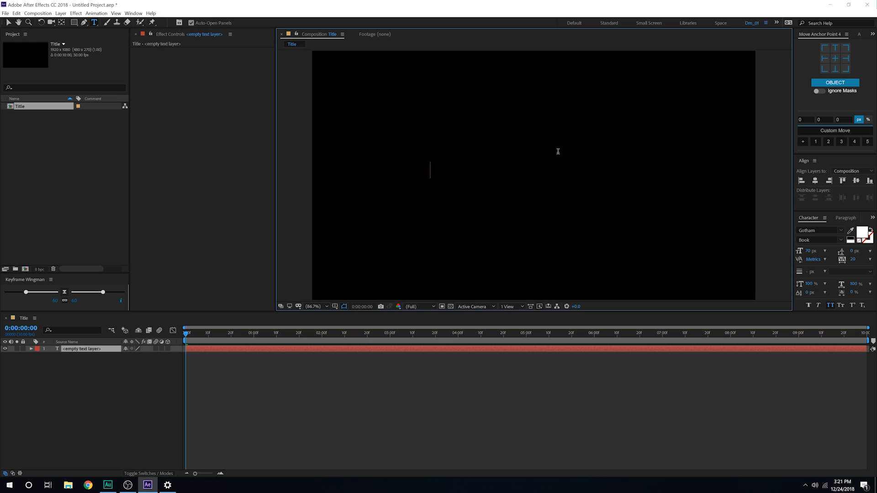
{"action": "type", "text": "U"}
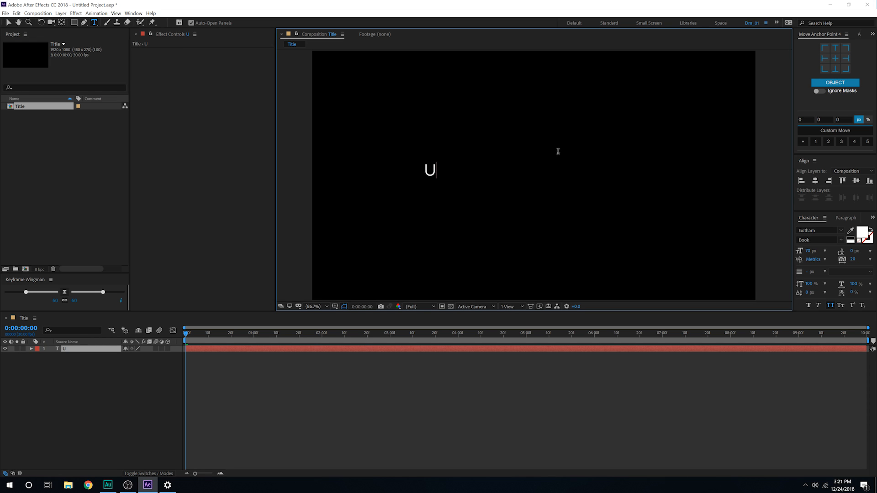
{"action": "type", "text": "NI"}
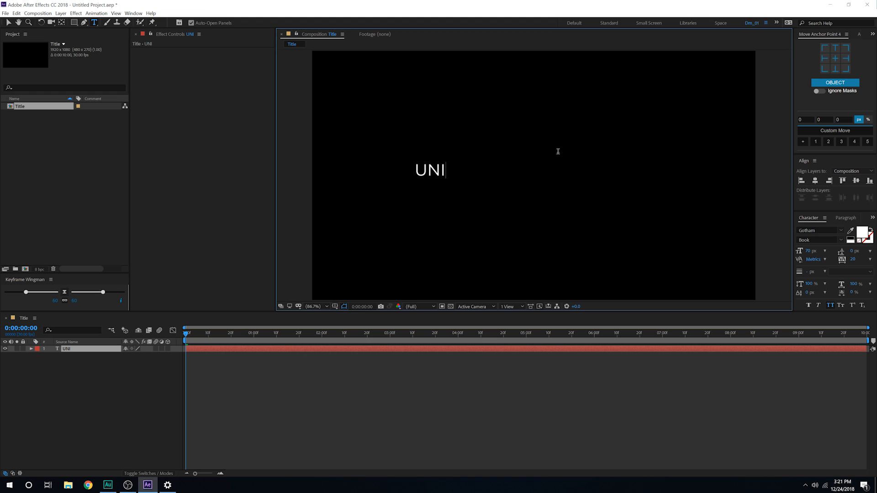
{"action": "type", "text": "QUE"}
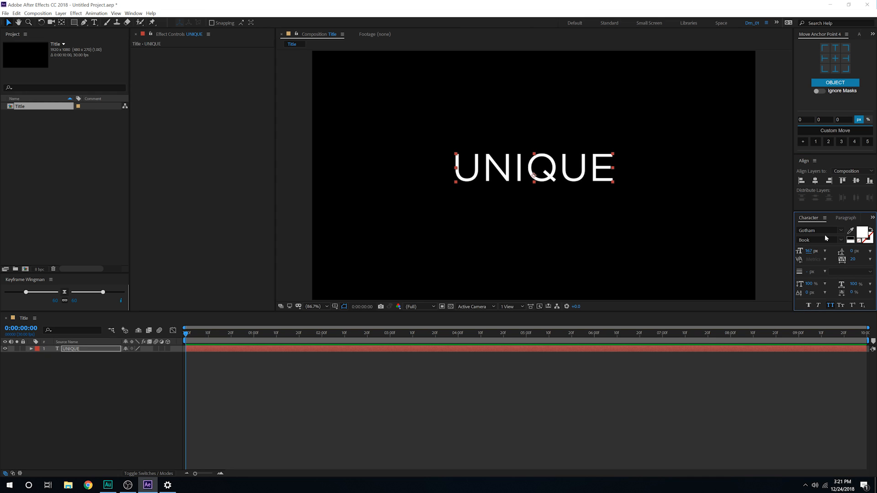
Switch to a thin condensed font and centre the text in the composition
{"action": "left_click", "coordinate": [817, 230]}
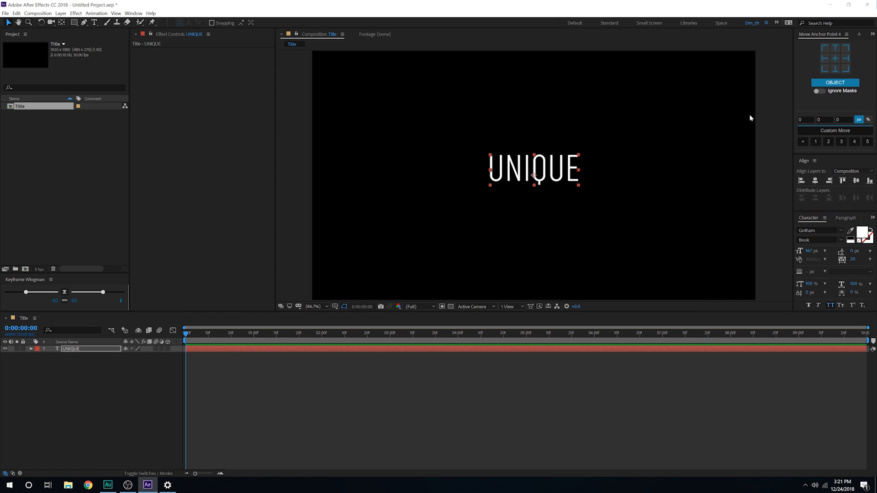
{"action": "triple_click", "coordinate": [856, 259]}
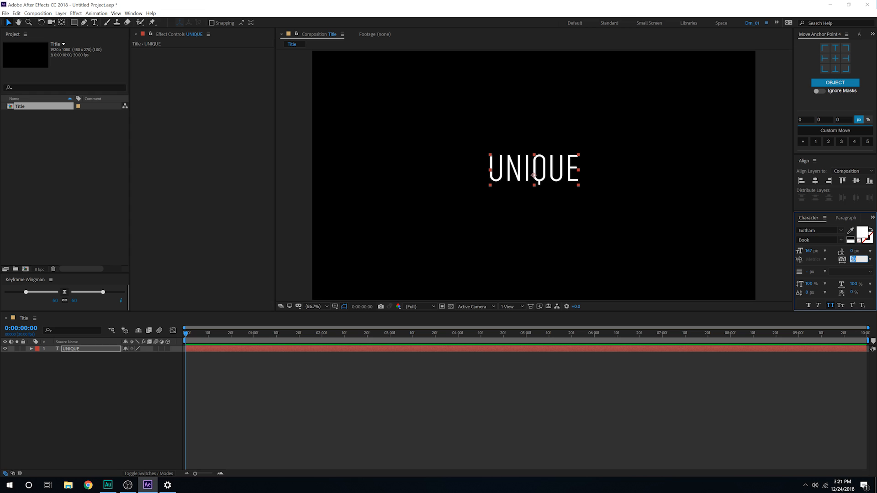
{"action": "left_click", "coordinate": [818, 230]}
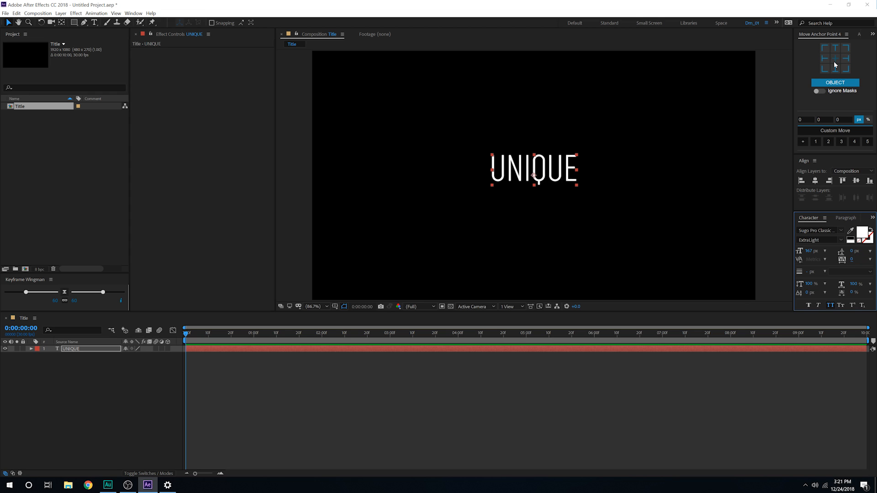
{"action": "left_click", "coordinate": [854, 180]}
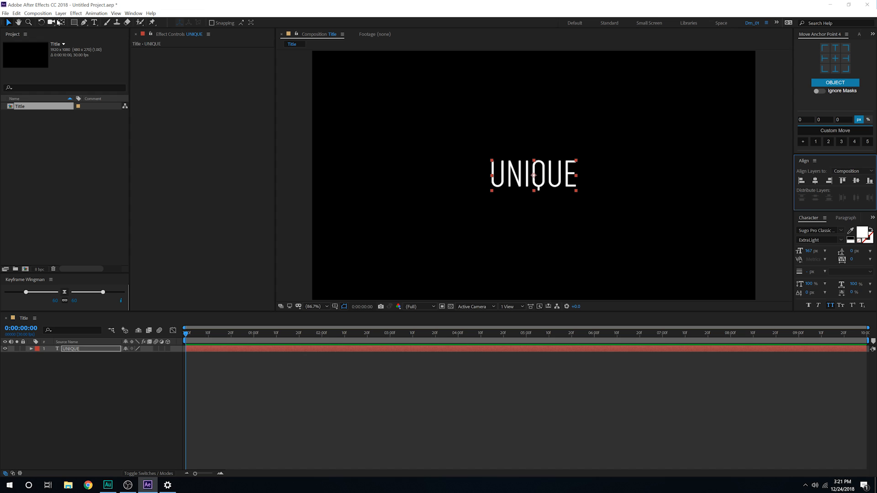
{"action": "left_click", "coordinate": [133, 13]}
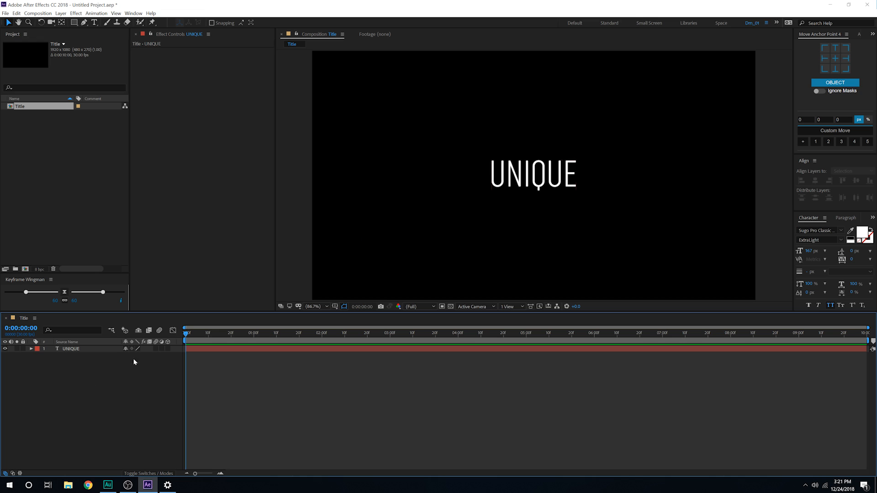
{"action": "mouse_move", "coordinate": [137, 330]}
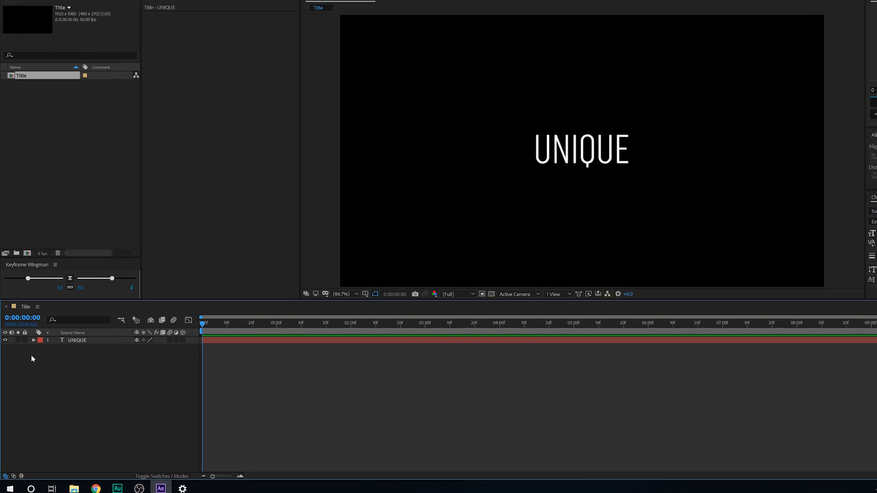
Add a Position text animator to UNIQUE and enable per-character 3D on Animator 1
{"action": "left_click", "coordinate": [42, 340]}
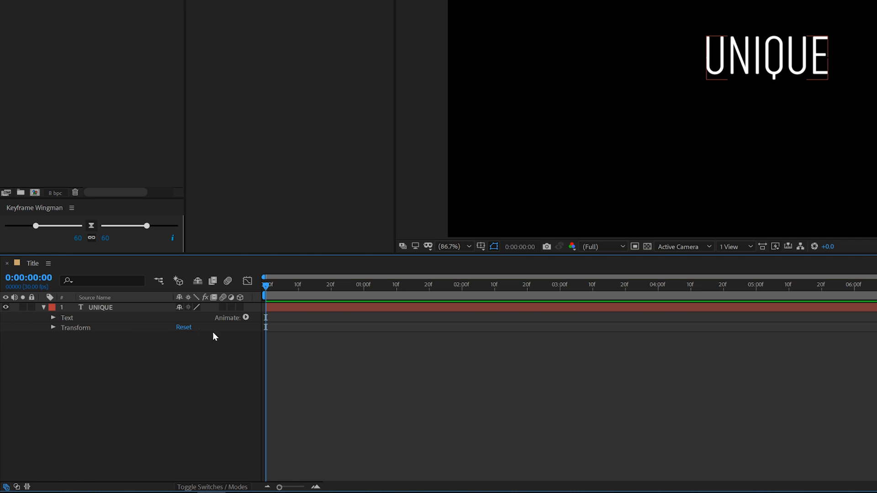
{"action": "mouse_move", "coordinate": [54, 329]}
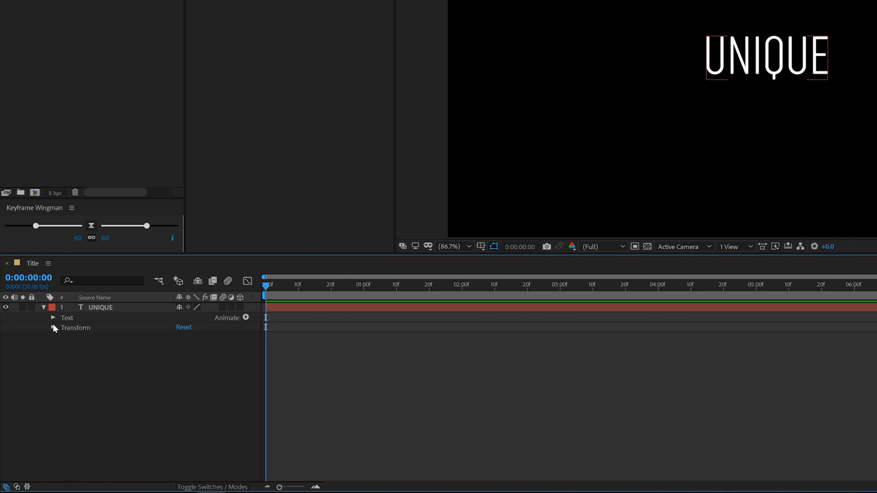
{"action": "left_click", "coordinate": [53, 318]}
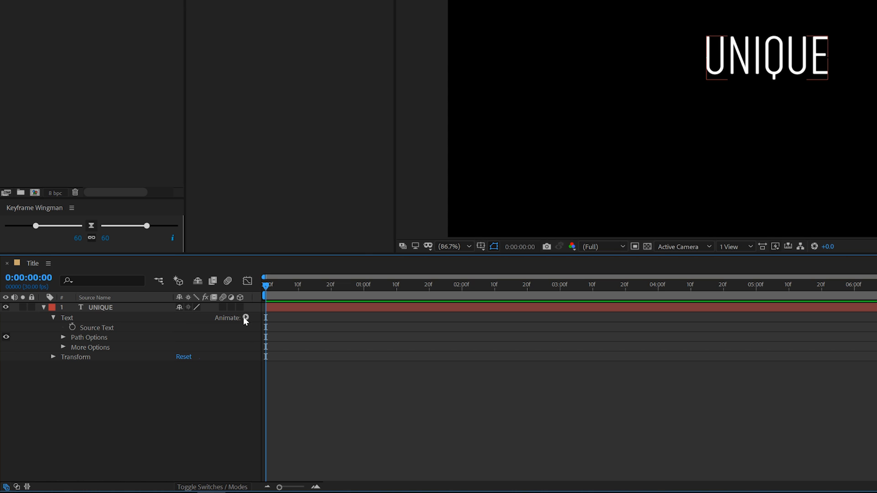
{"action": "left_click", "coordinate": [246, 318]}
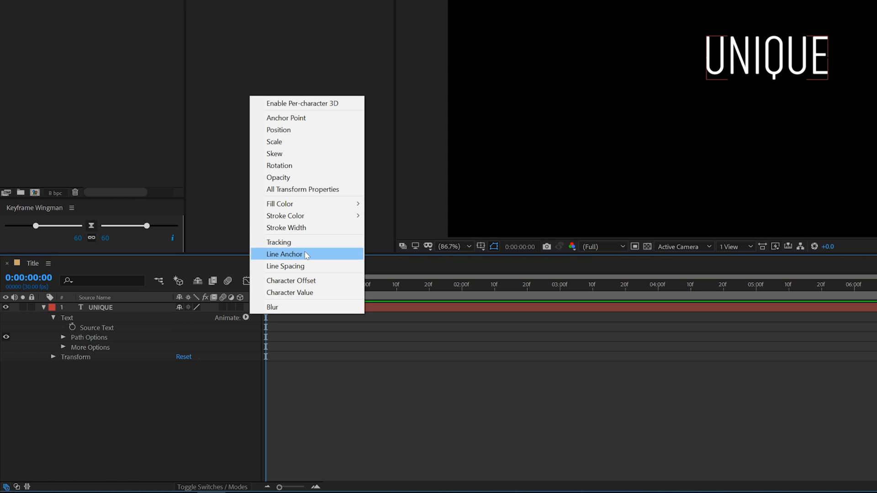
{"action": "mouse_move", "coordinate": [279, 166]}
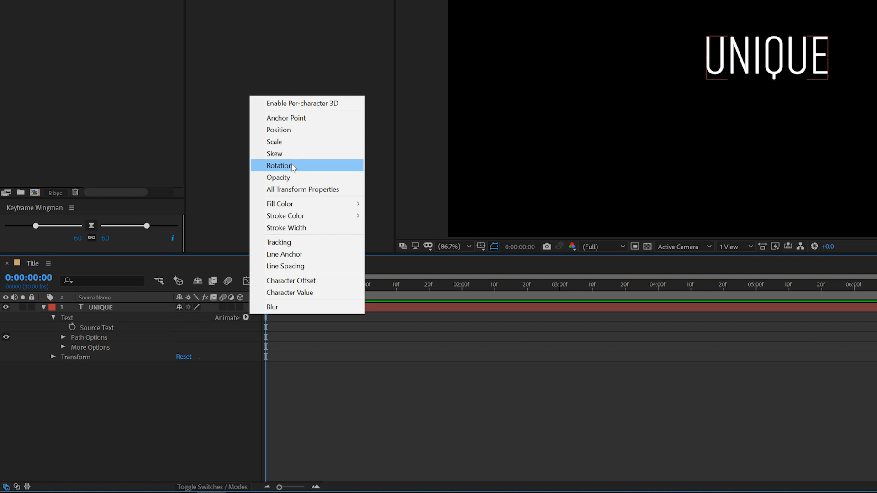
{"action": "mouse_move", "coordinate": [301, 279]}
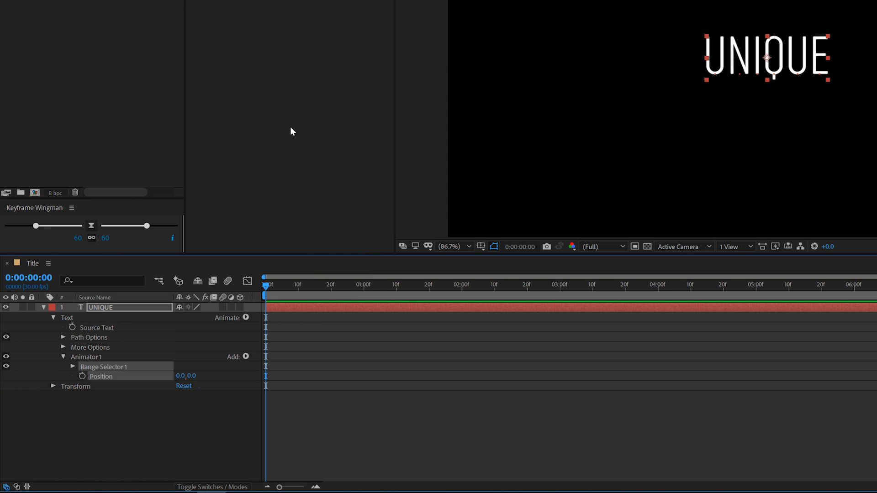
{"action": "left_click", "coordinate": [352, 341]}
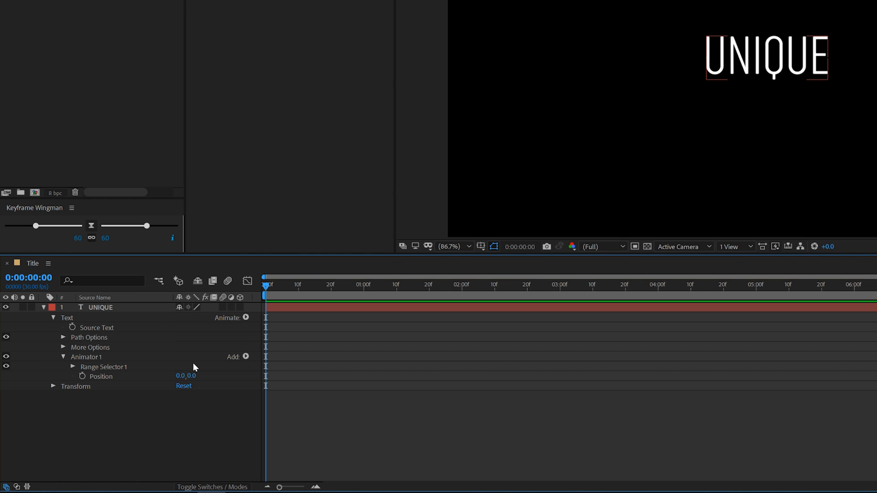
{"action": "mouse_move", "coordinate": [248, 319]}
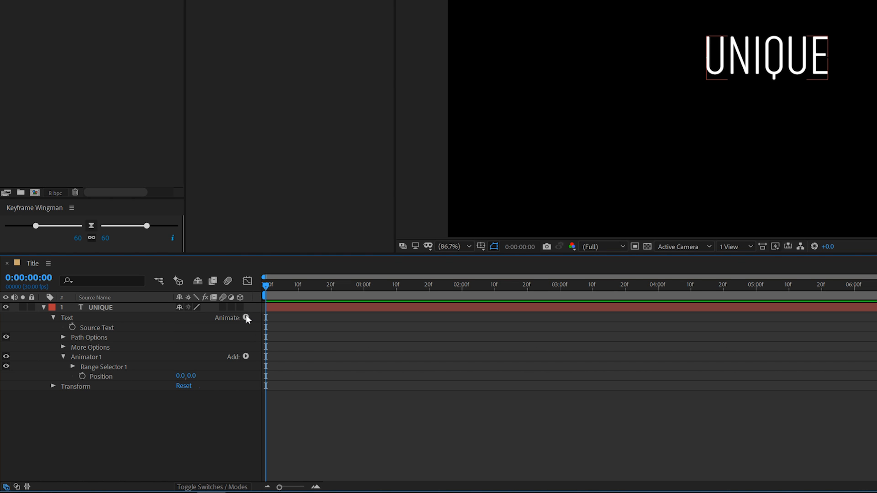
{"action": "mouse_move", "coordinate": [116, 375]}
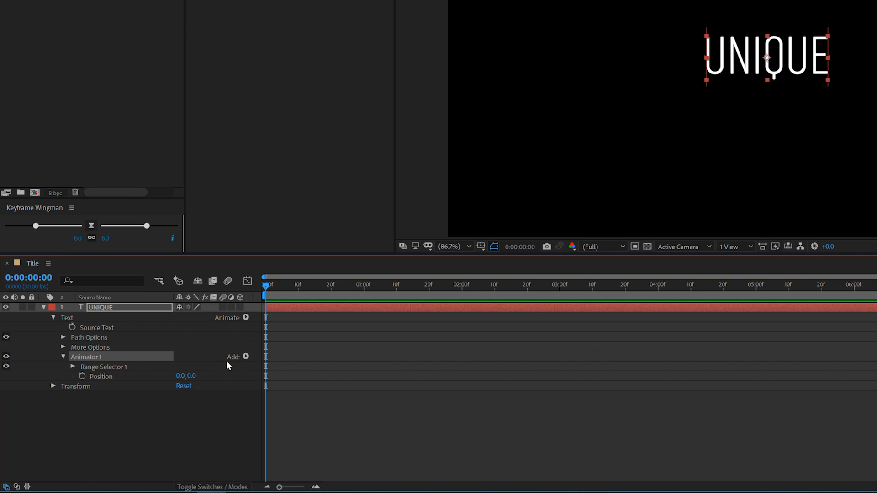
{"action": "mouse_move", "coordinate": [115, 367]}
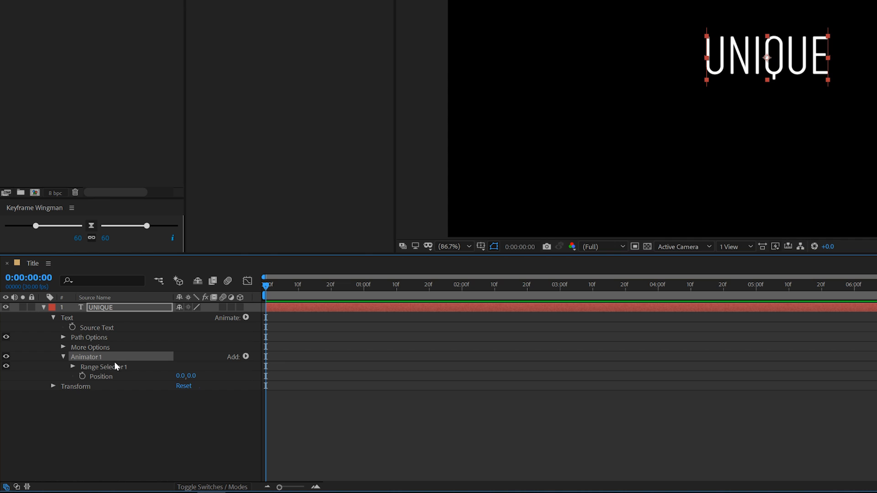
{"action": "mouse_move", "coordinate": [247, 359]}
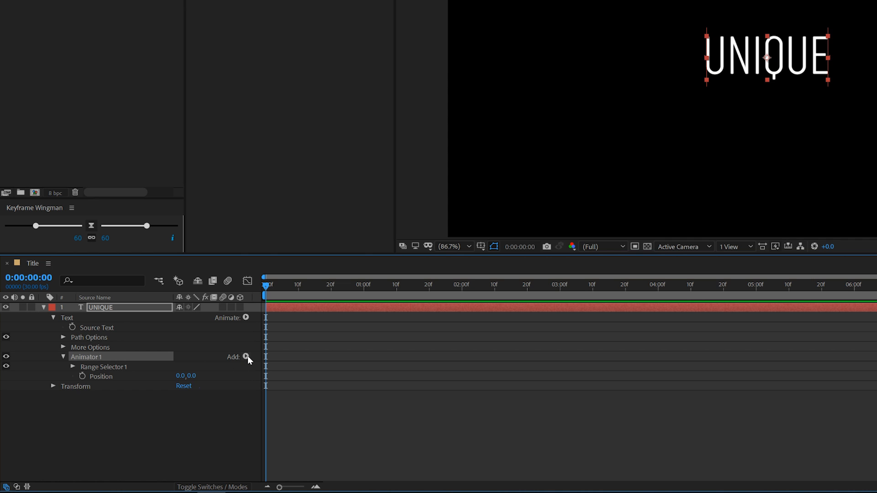
{"action": "left_click", "coordinate": [247, 356]}
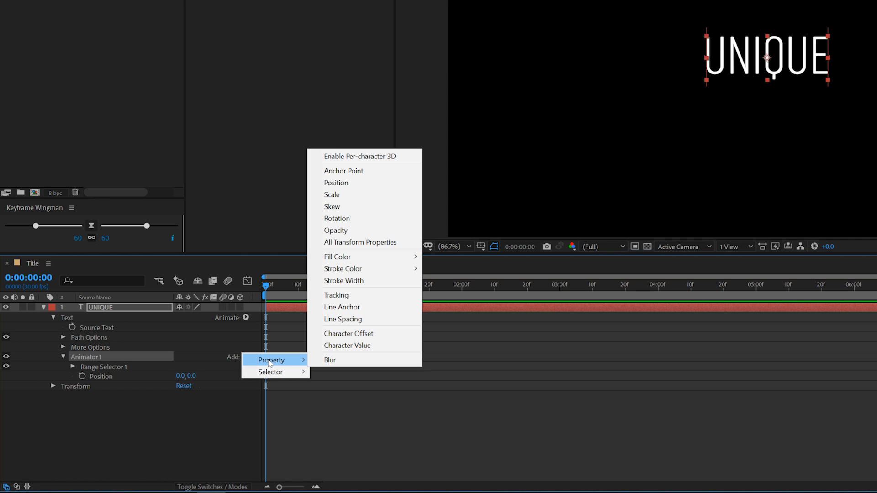
{"action": "mouse_move", "coordinate": [346, 159]}
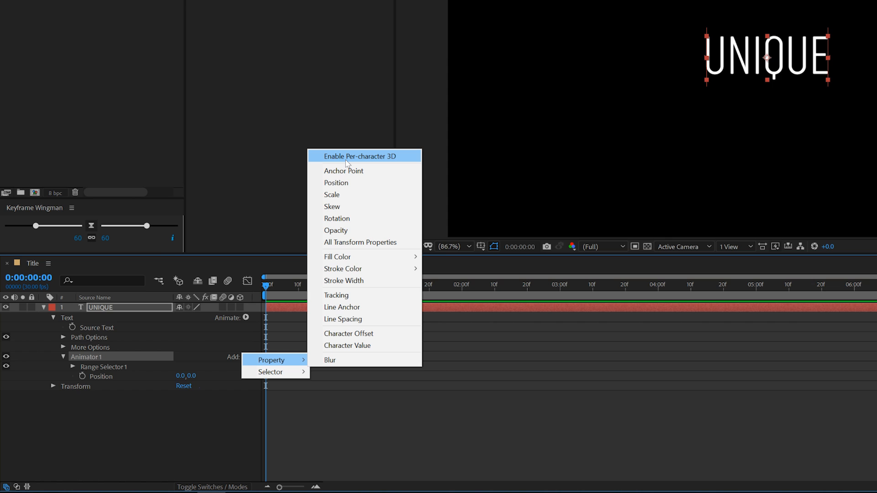
{"action": "left_click", "coordinate": [359, 156]}
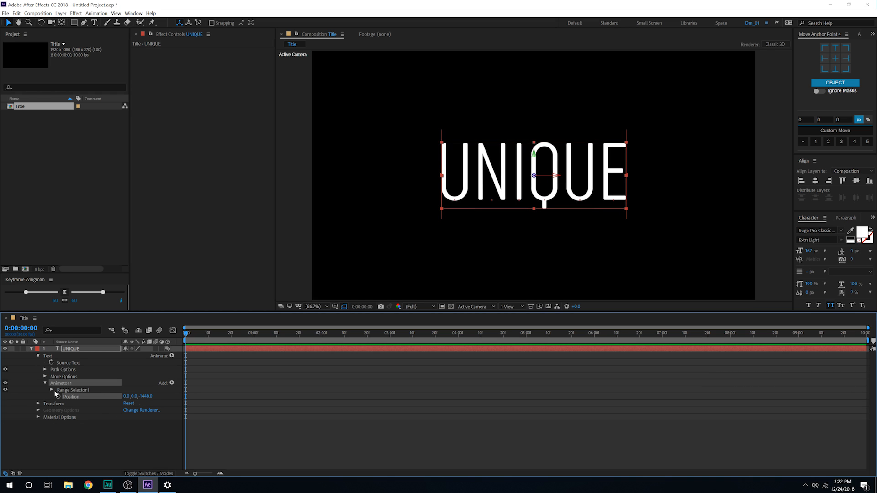
Expand Range Selector 1 to show Start 0%, End 100% and Offset 0%
{"action": "left_click", "coordinate": [55, 389]}
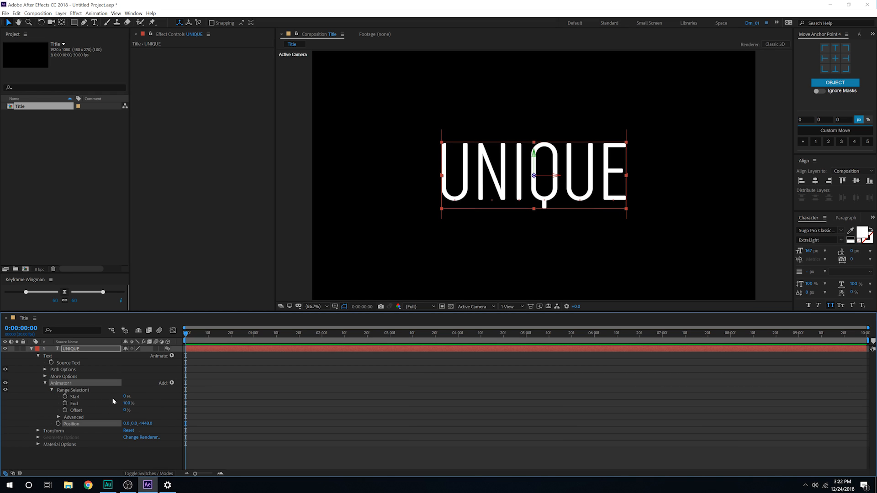
{"action": "mouse_move", "coordinate": [130, 419]}
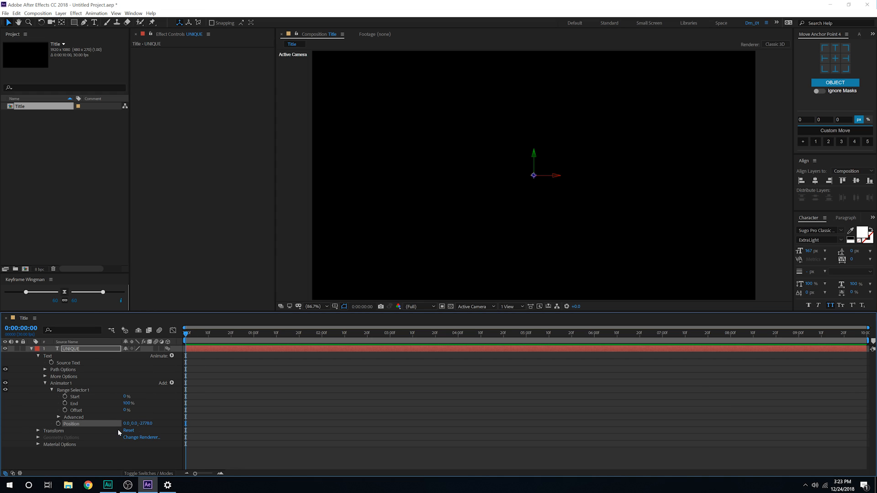
Keyframe Offset from 0% at frame 0 to 100% at 2:00, then preview
{"action": "left_click", "coordinate": [75, 410]}
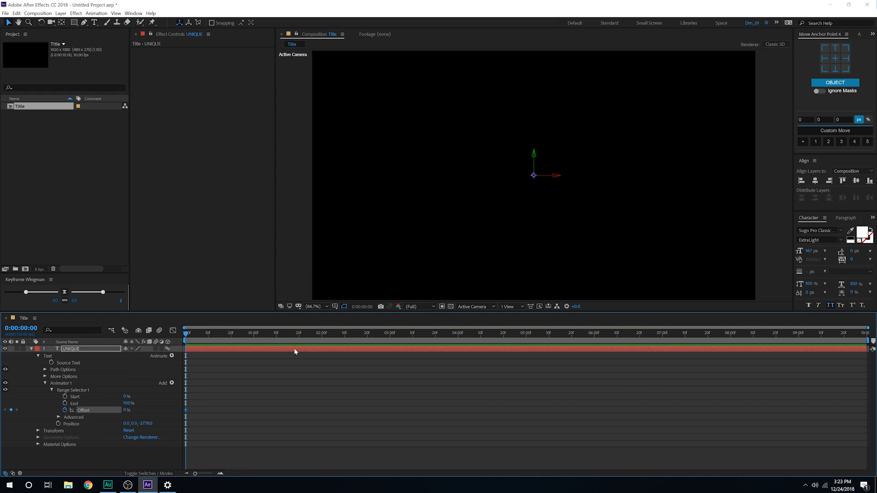
{"action": "left_click", "coordinate": [321, 333]}
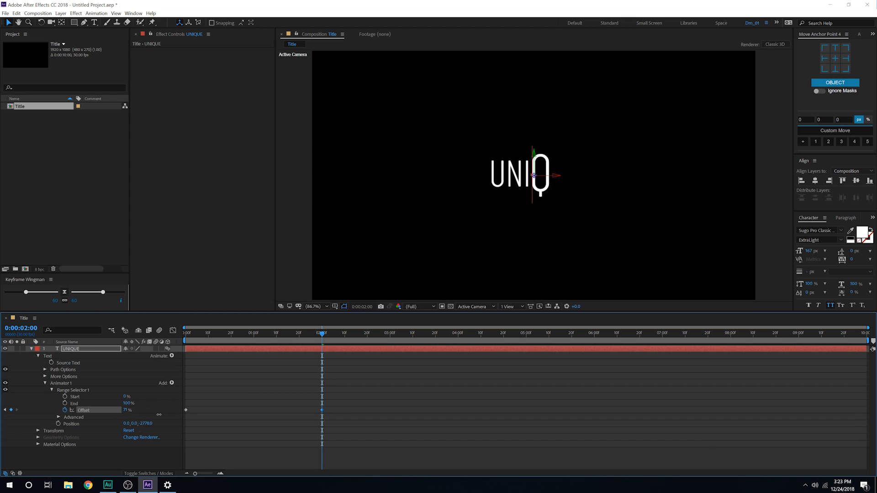
{"action": "left_click", "coordinate": [185, 332]}
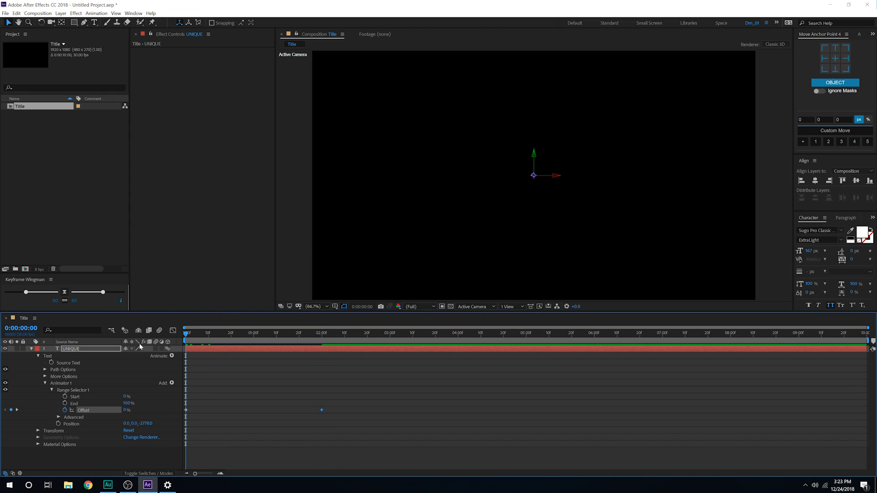
{"action": "left_click", "coordinate": [301, 333]}
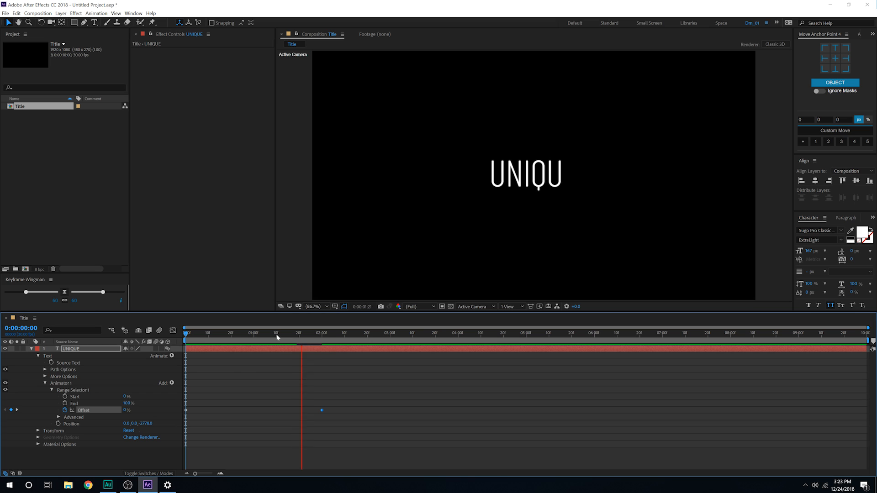
{"action": "left_click", "coordinate": [312, 333]}
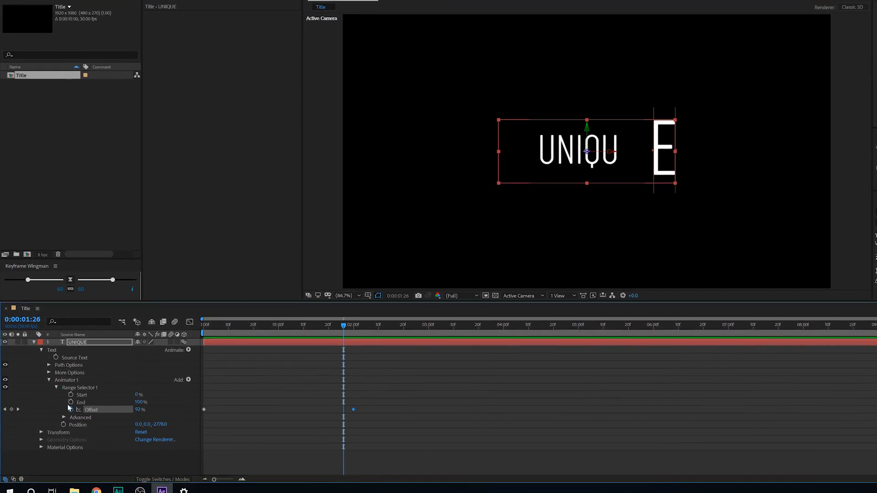
Set the range selector's Advanced Shape to Ramp Up
{"action": "left_click", "coordinate": [63, 416]}
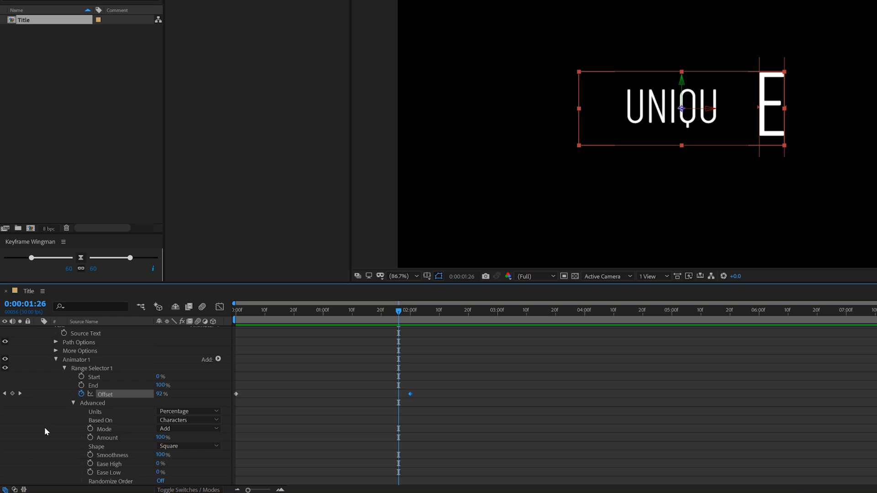
{"action": "left_click", "coordinate": [187, 446]}
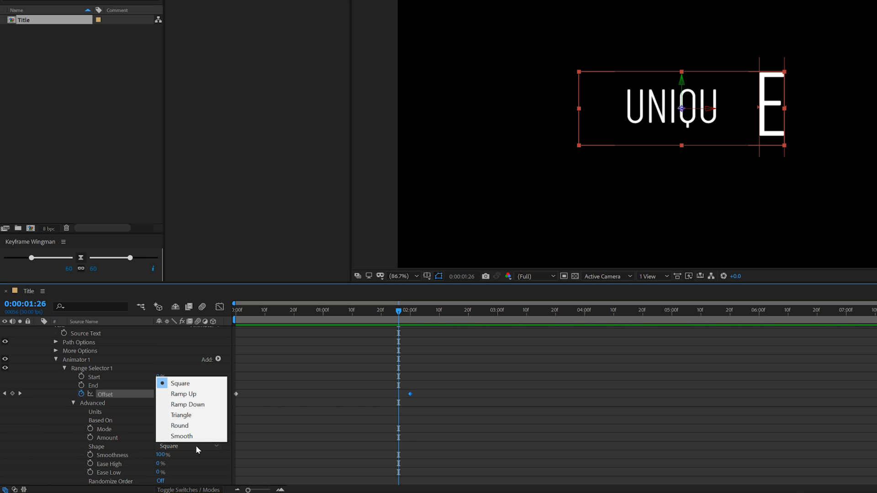
{"action": "left_click", "coordinate": [182, 393]}
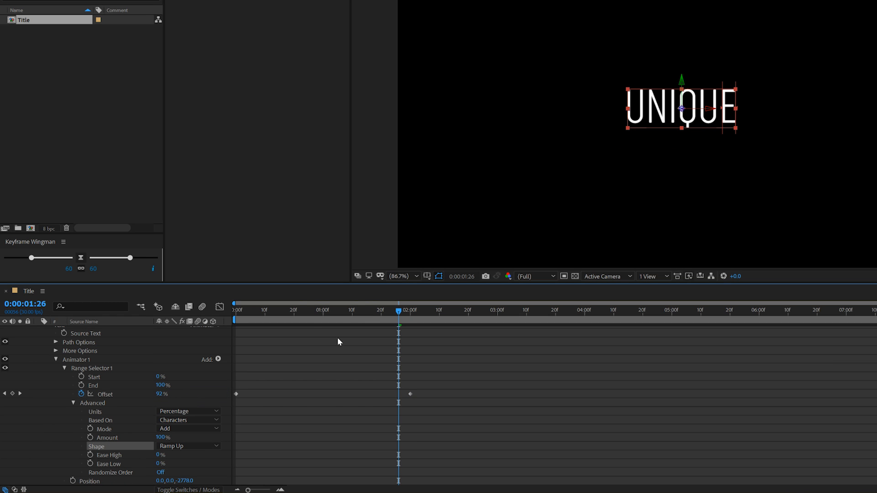
{"action": "left_click", "coordinate": [235, 309]}
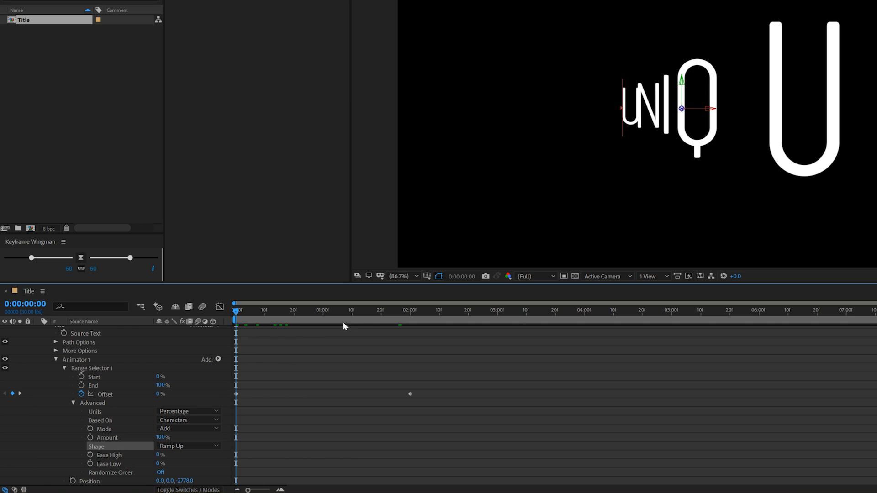
{"action": "mouse_move", "coordinate": [245, 317]}
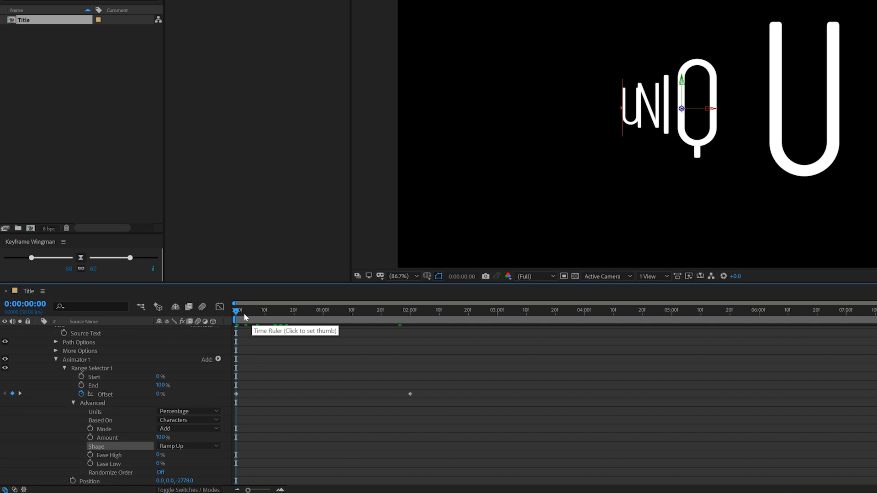
{"action": "mouse_move", "coordinate": [192, 394]}
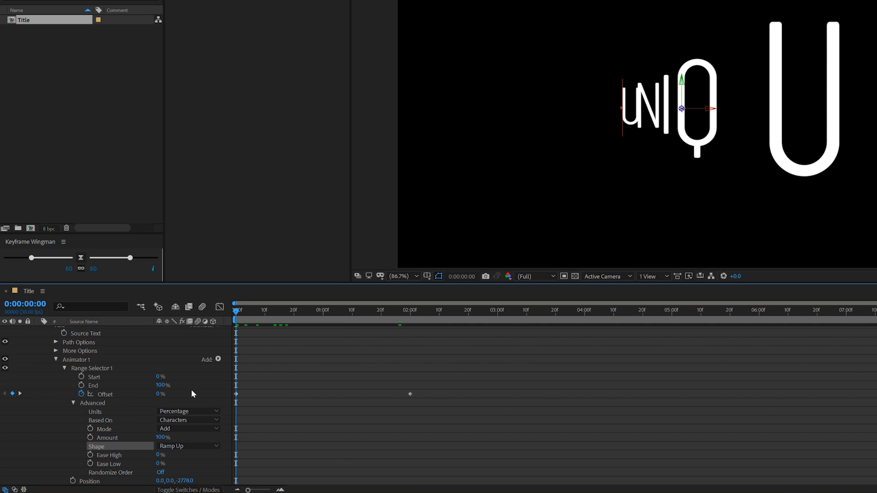
{"action": "mouse_move", "coordinate": [145, 396]}
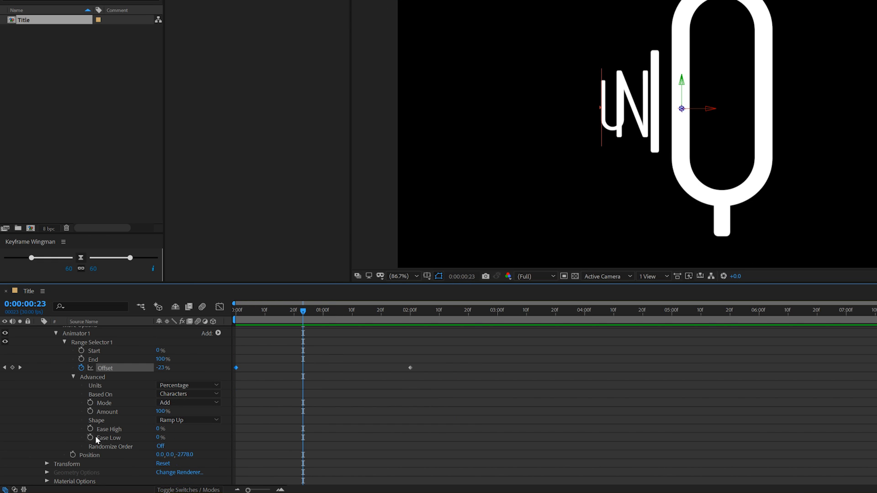
{"action": "mouse_move", "coordinate": [152, 447]}
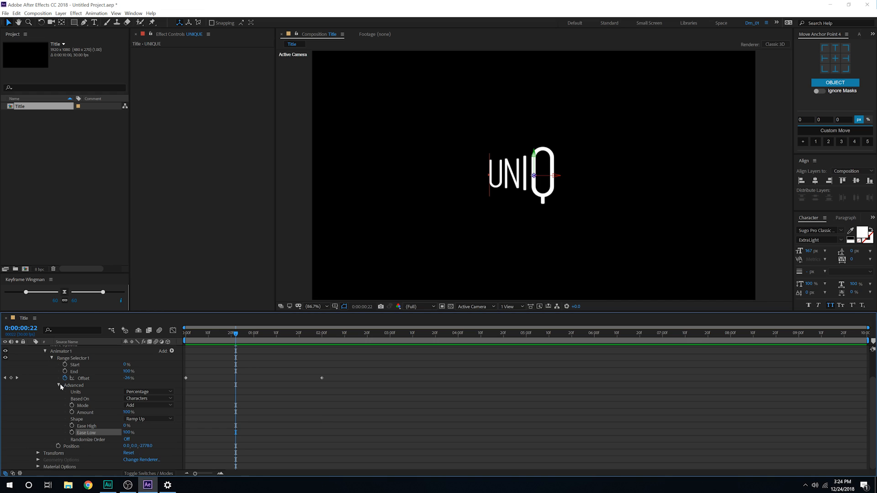
Add Rotation to Animator 1 and set Z Rotation to about +12°
{"action": "left_click", "coordinate": [52, 390]}
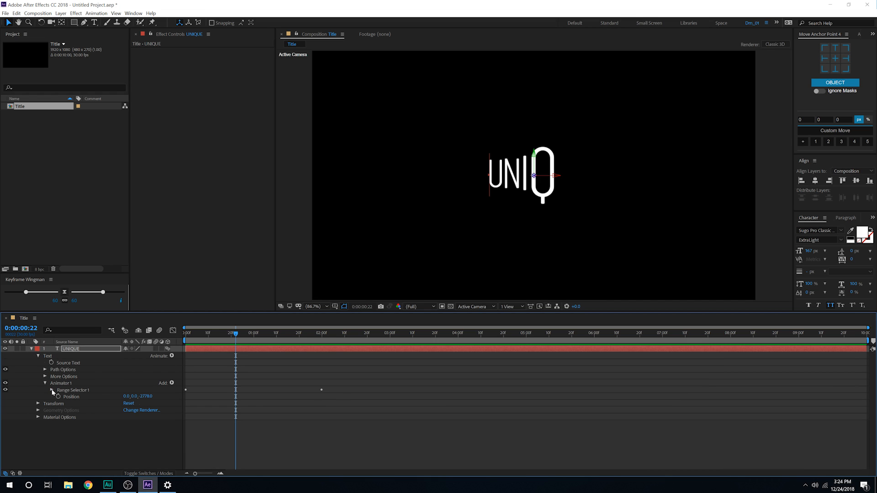
{"action": "left_click", "coordinate": [45, 383]}
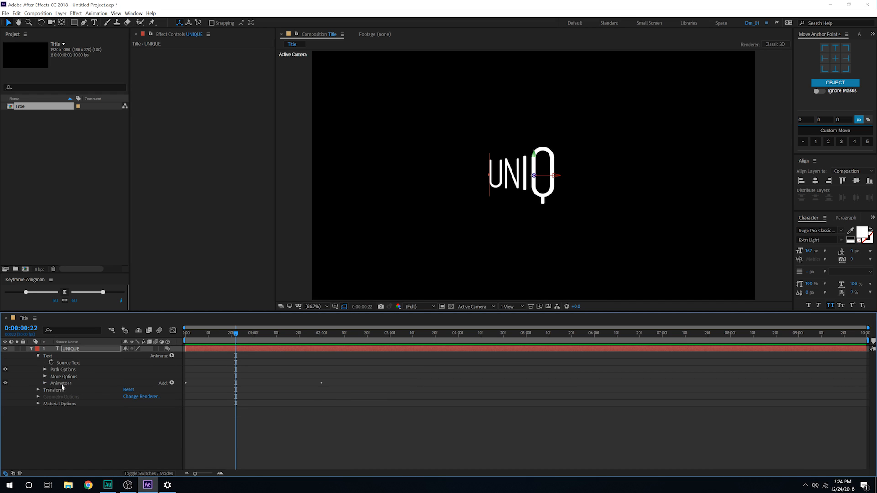
{"action": "left_click", "coordinate": [171, 383]}
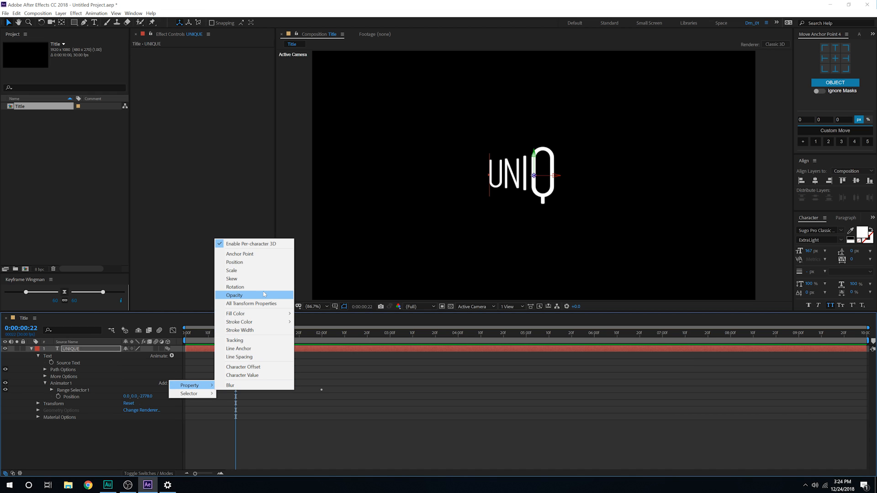
{"action": "left_click", "coordinate": [236, 287]}
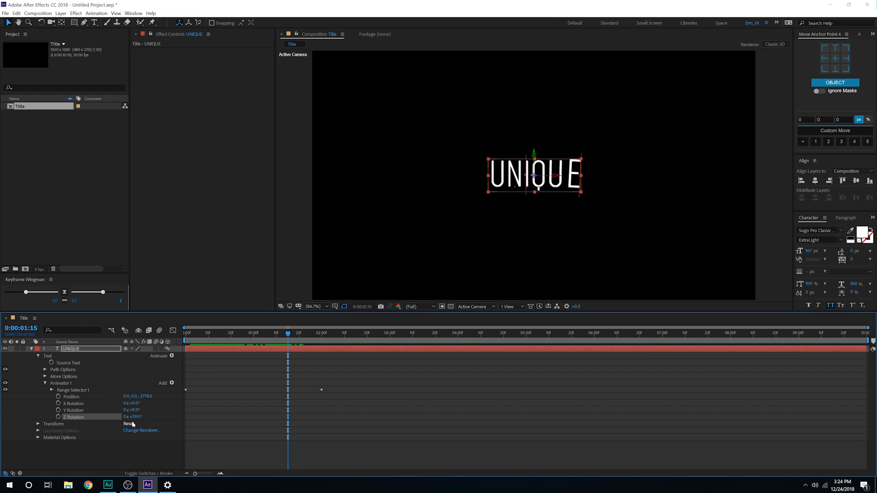
{"action": "double_click", "coordinate": [134, 416]}
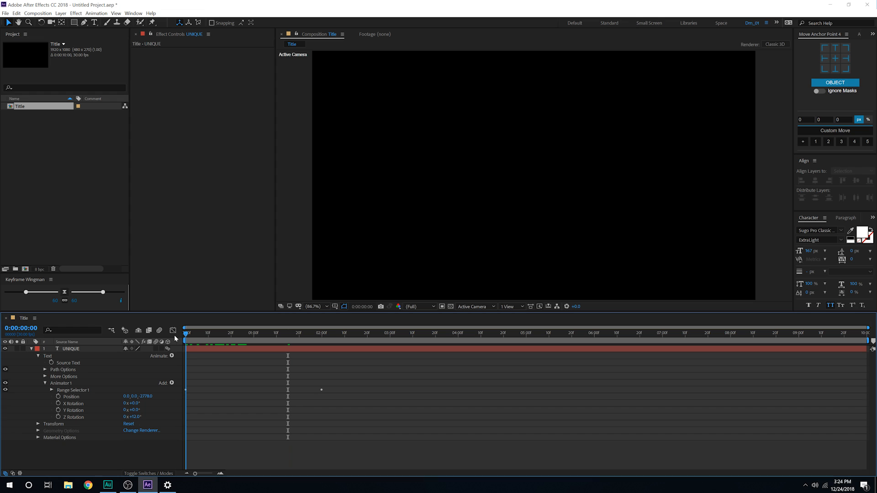
{"action": "left_click", "coordinate": [243, 333]}
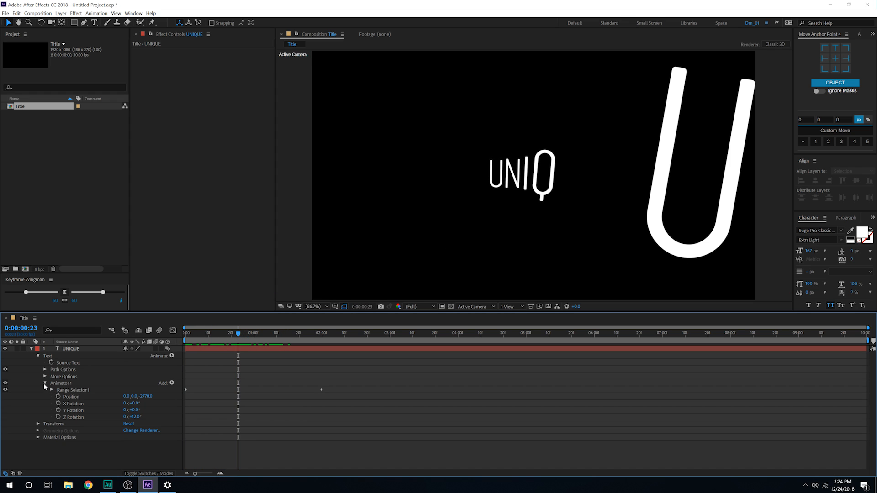
Add Blur to Animator 1, set its amount, and preview the blurred letters
{"action": "left_click", "coordinate": [37, 383]}
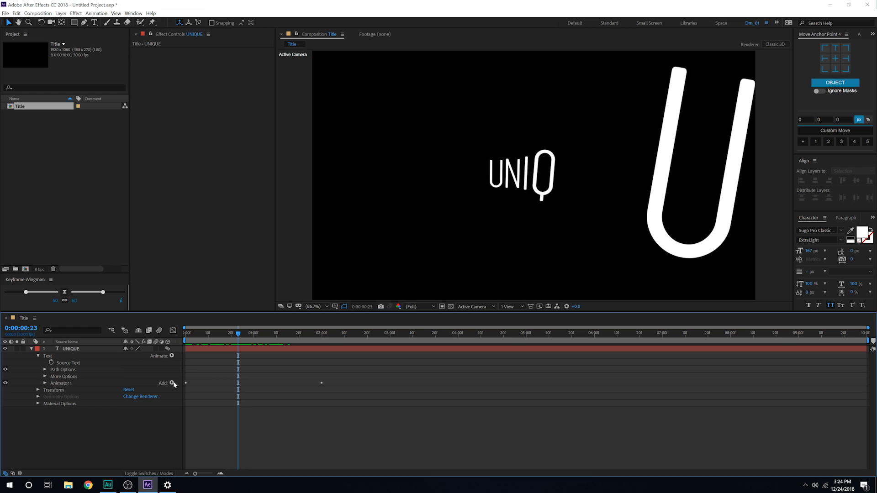
{"action": "left_click", "coordinate": [172, 383]}
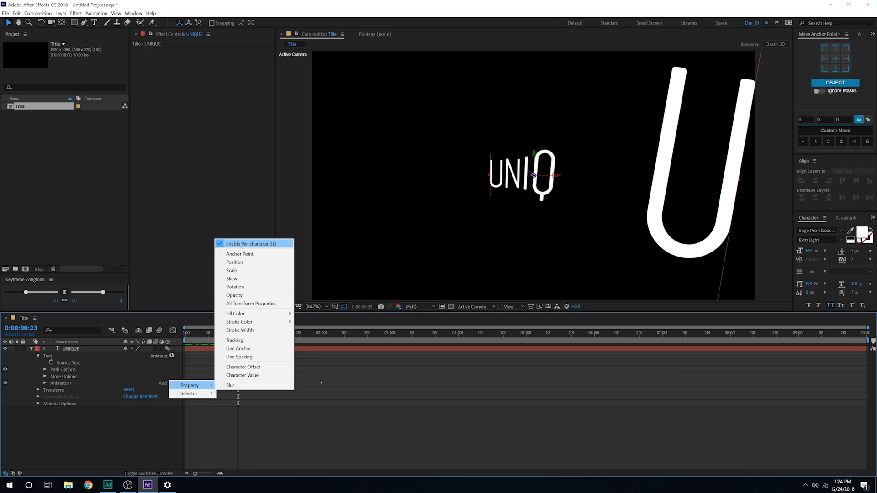
{"action": "left_click", "coordinate": [230, 385]}
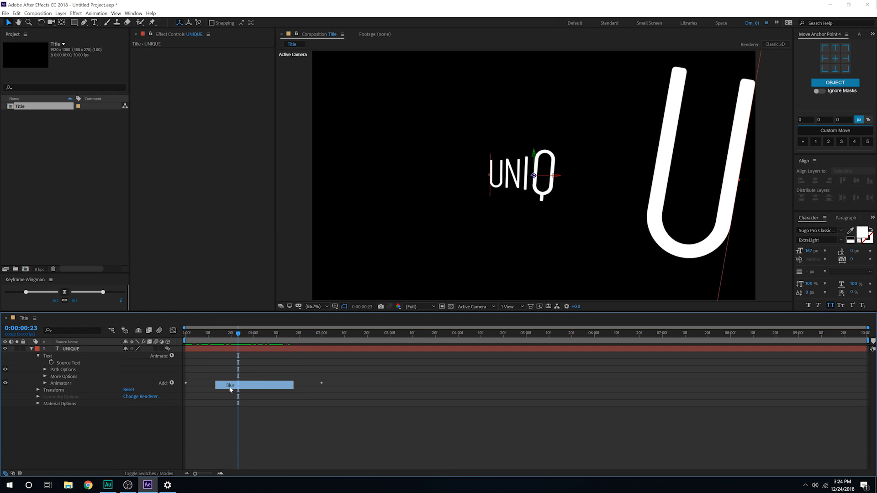
{"action": "left_click", "coordinate": [44, 383]}
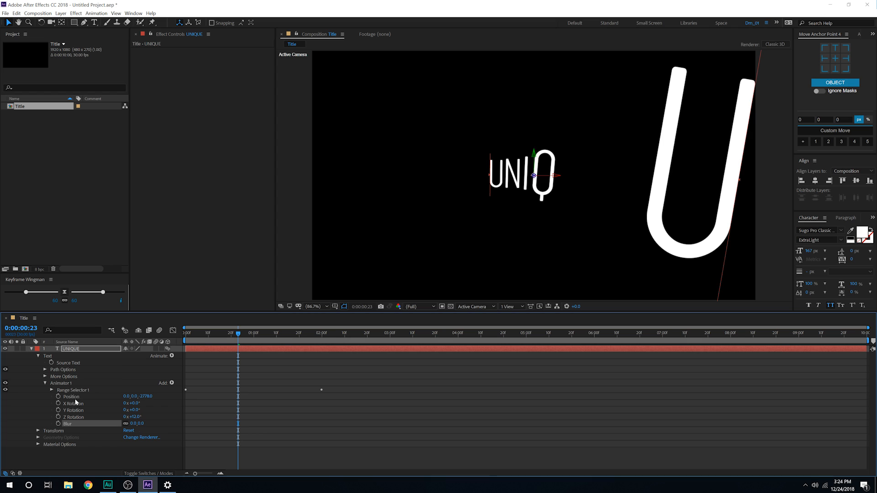
{"action": "mouse_move", "coordinate": [82, 401]}
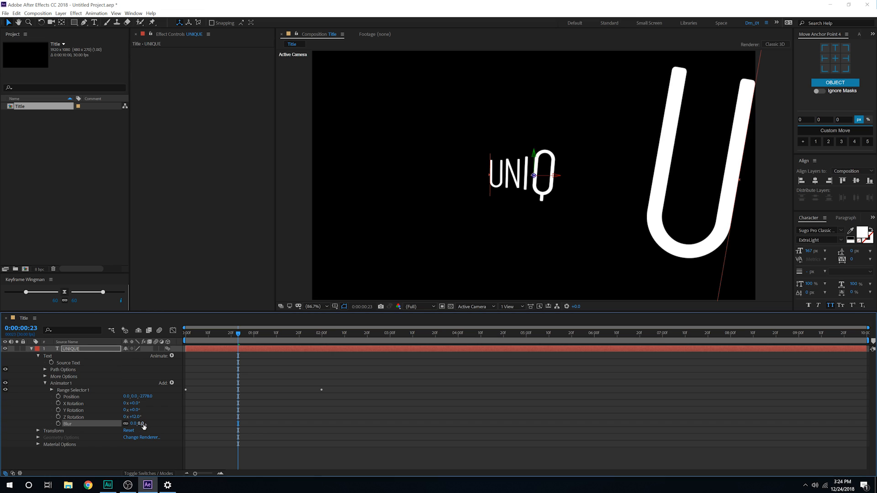
{"action": "double_click", "coordinate": [136, 423]}
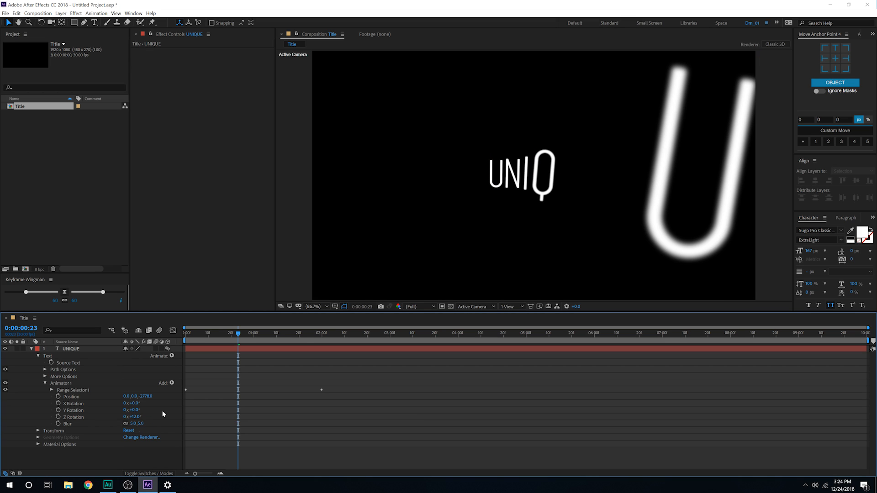
{"action": "left_click", "coordinate": [199, 333]}
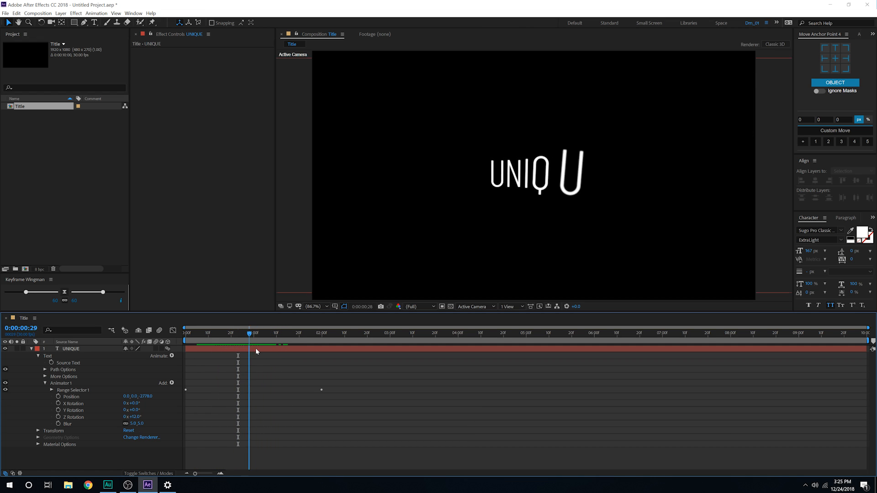
{"action": "left_click", "coordinate": [224, 332]}
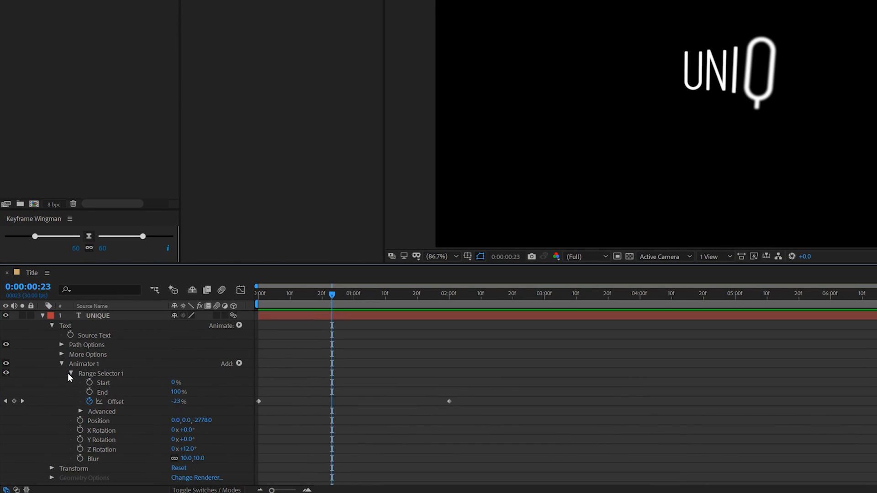
Turn on Randomize Order under Advanced and scrub the timeline to check the fly-in
{"action": "left_click", "coordinate": [81, 411]}
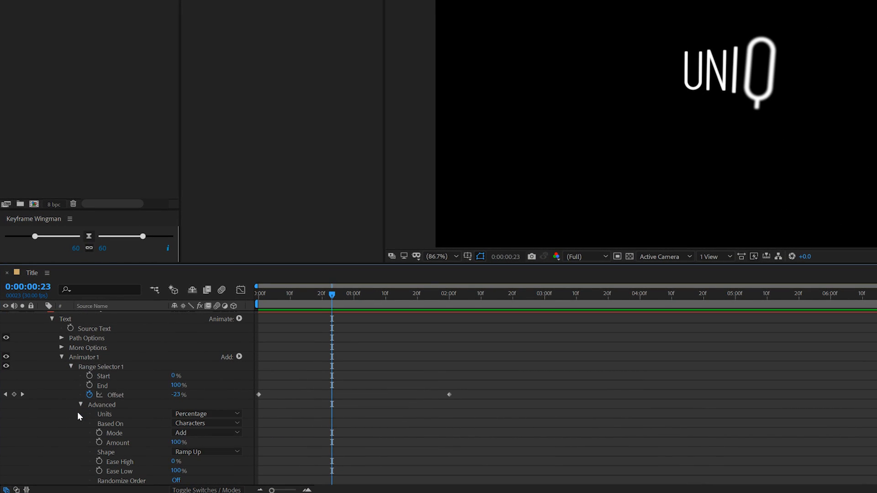
{"action": "scroll", "scroll_direction": "down", "scroll_amount": 3}
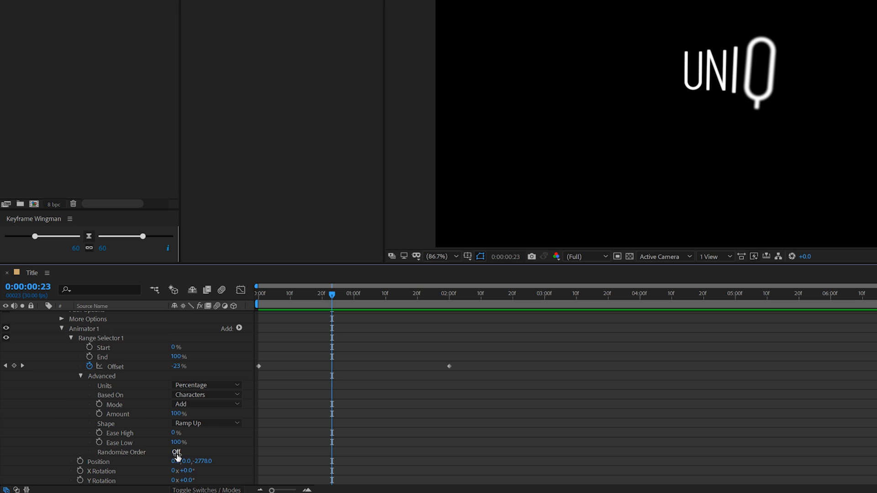
{"action": "left_click", "coordinate": [177, 451]}
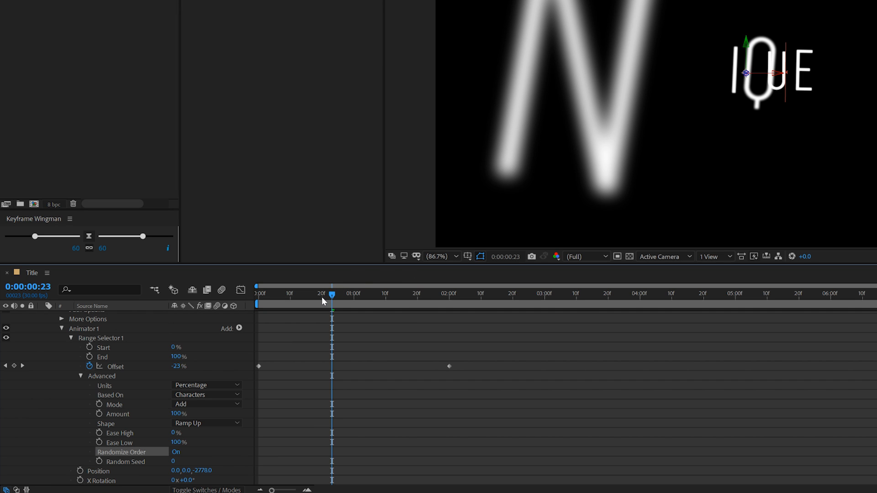
{"action": "left_click", "coordinate": [259, 292]}
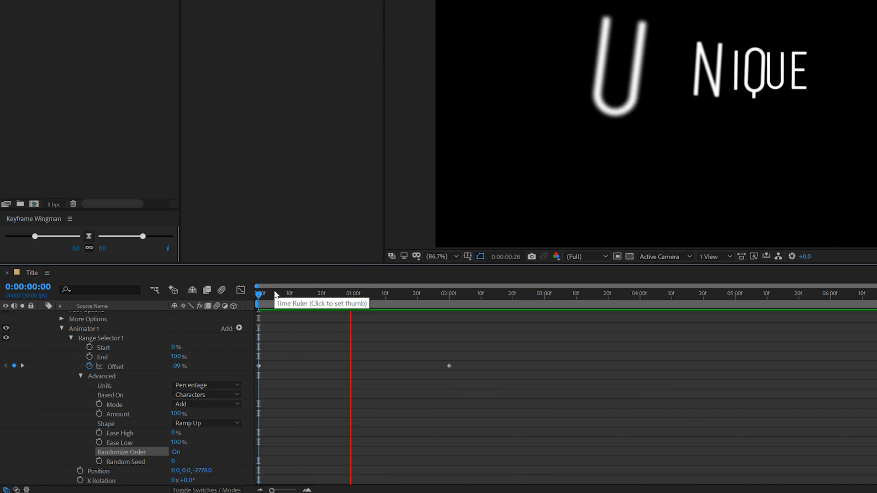
{"action": "left_click", "coordinate": [316, 293]}
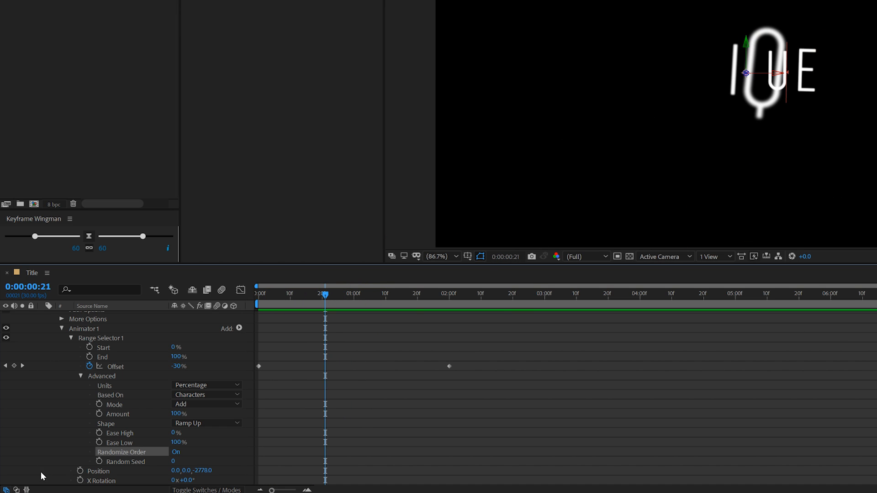
{"action": "mouse_move", "coordinate": [174, 462]}
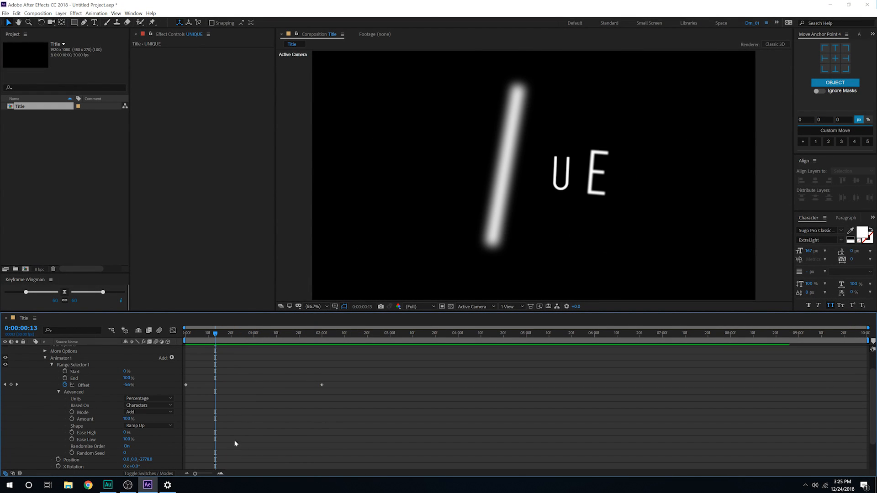
{"action": "left_click", "coordinate": [261, 333]}
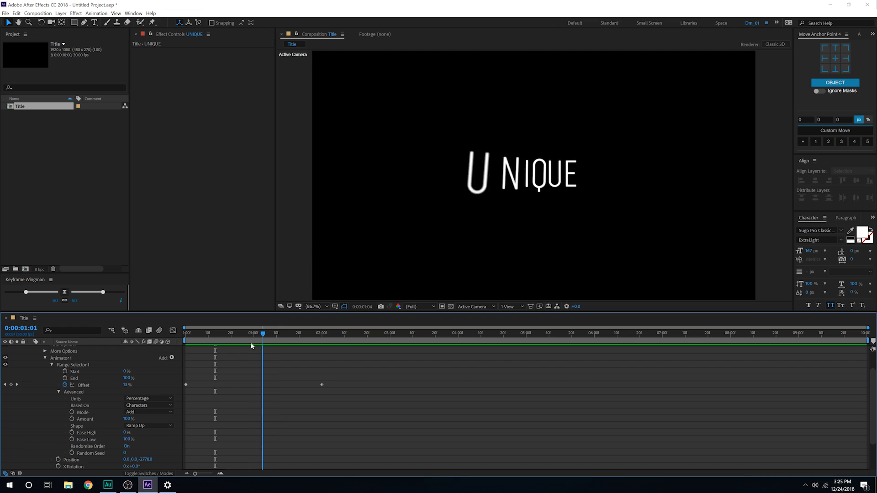
{"action": "left_click", "coordinate": [365, 333]}
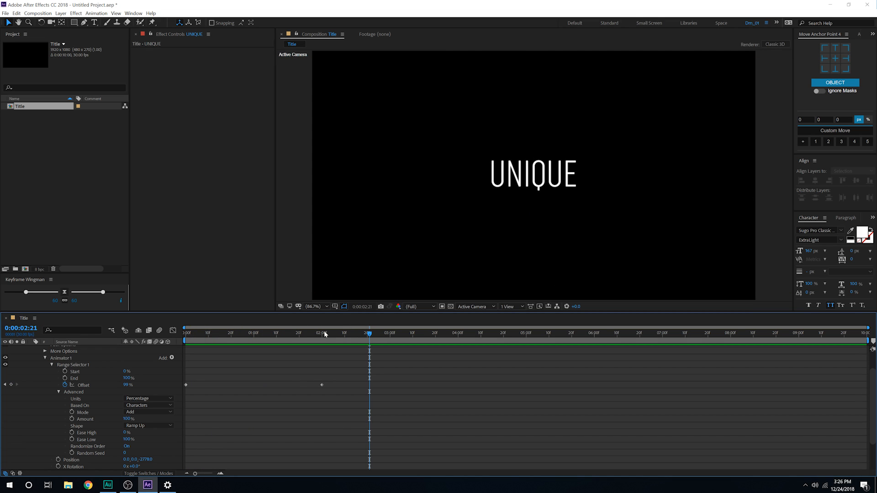
{"action": "left_click", "coordinate": [356, 333]}
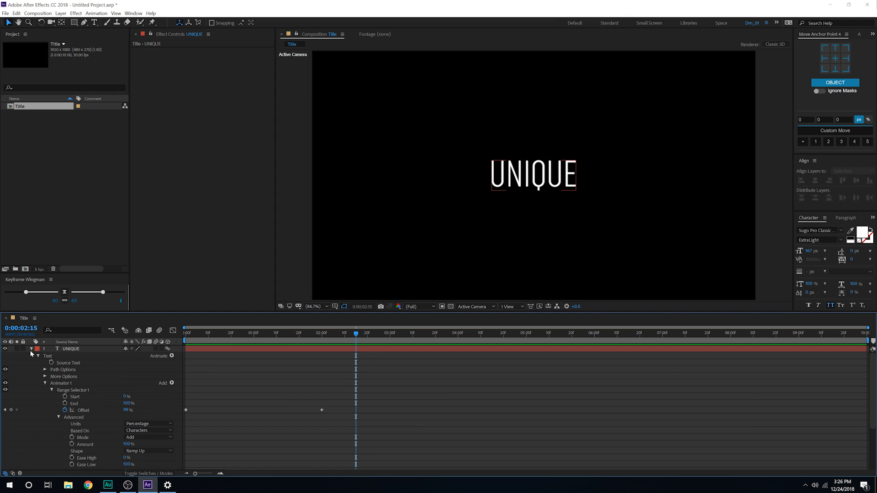
Select Animator 1 and save it as an animation preset named Unique
{"action": "left_click", "coordinate": [31, 348]}
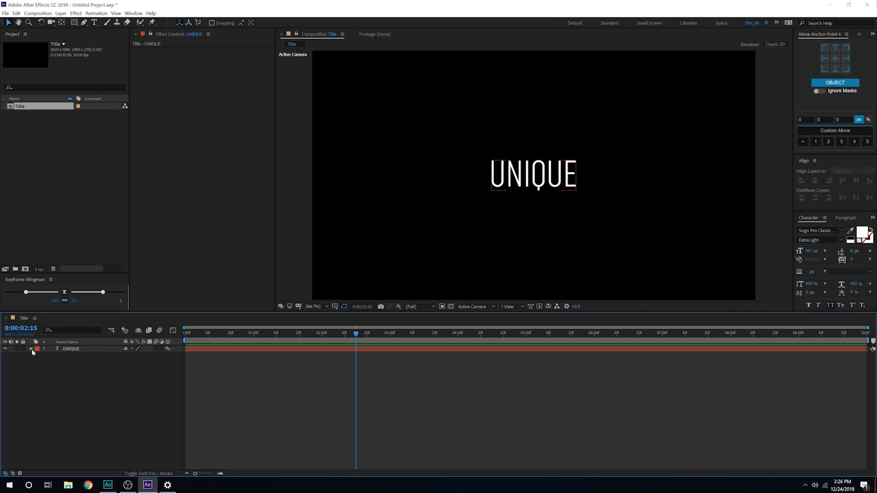
{"action": "left_click", "coordinate": [32, 349]}
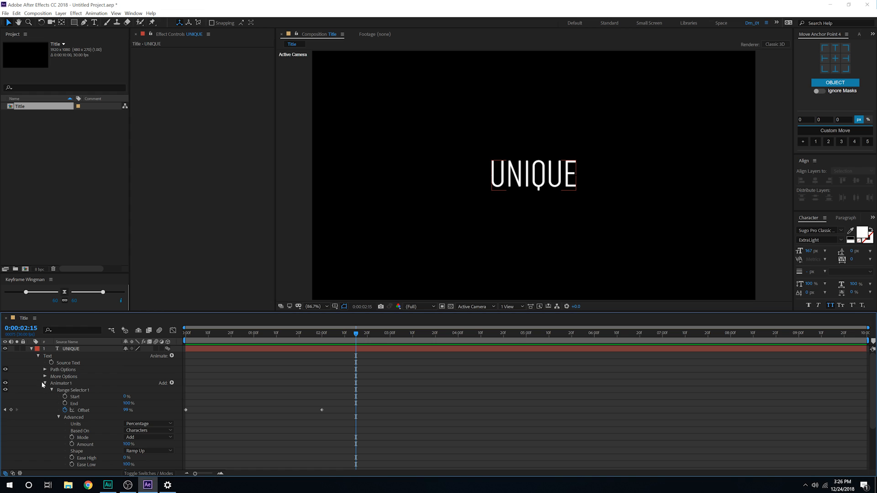
{"action": "left_click", "coordinate": [45, 383]}
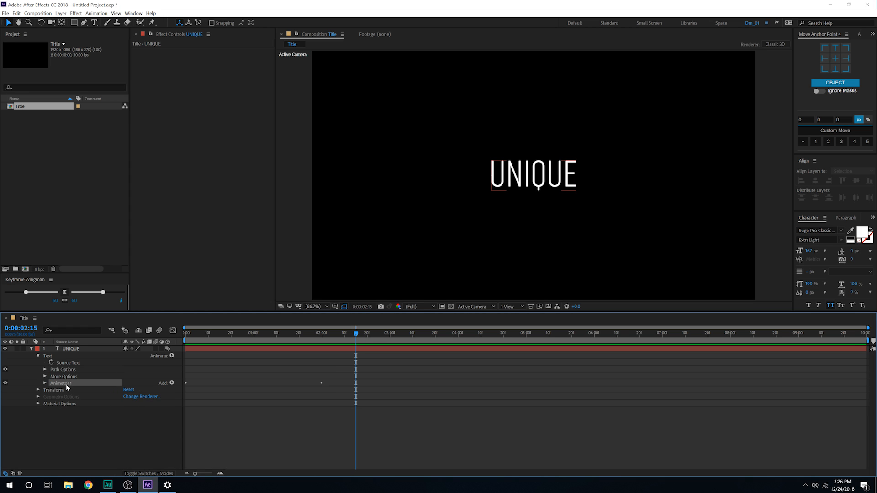
{"action": "left_click", "coordinate": [70, 348]}
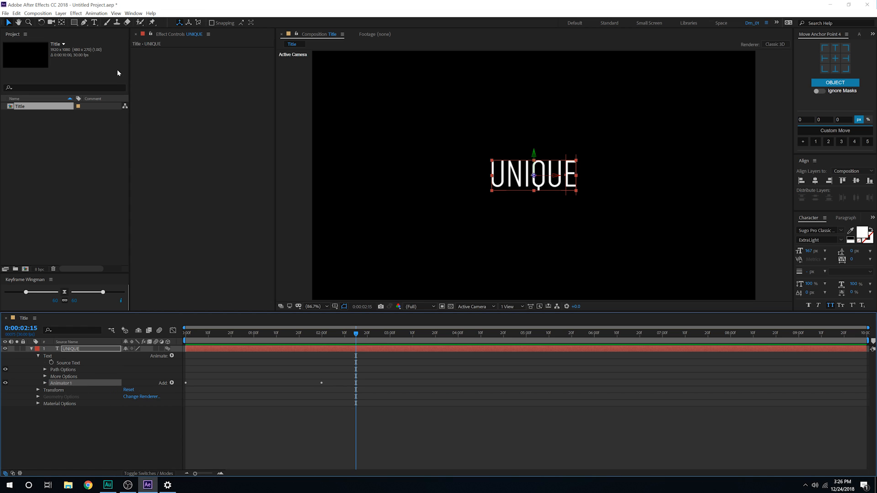
{"action": "left_click", "coordinate": [115, 13]}
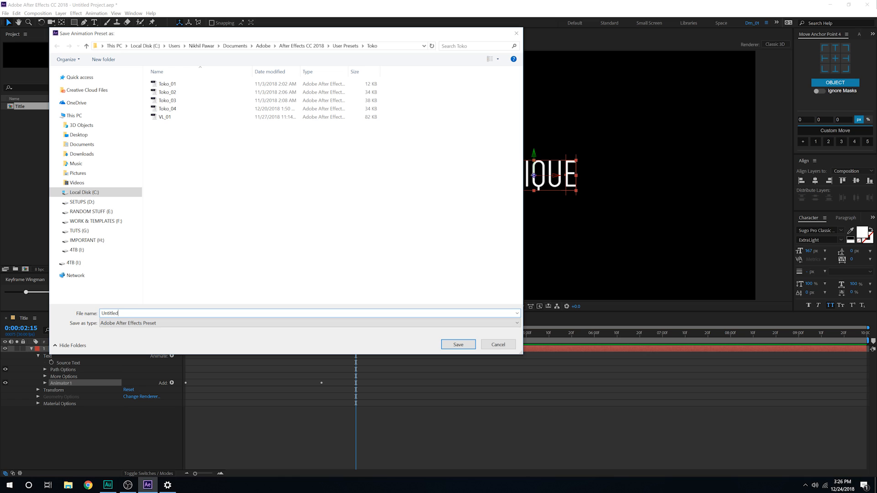
{"action": "key", "text": "Backspace"}
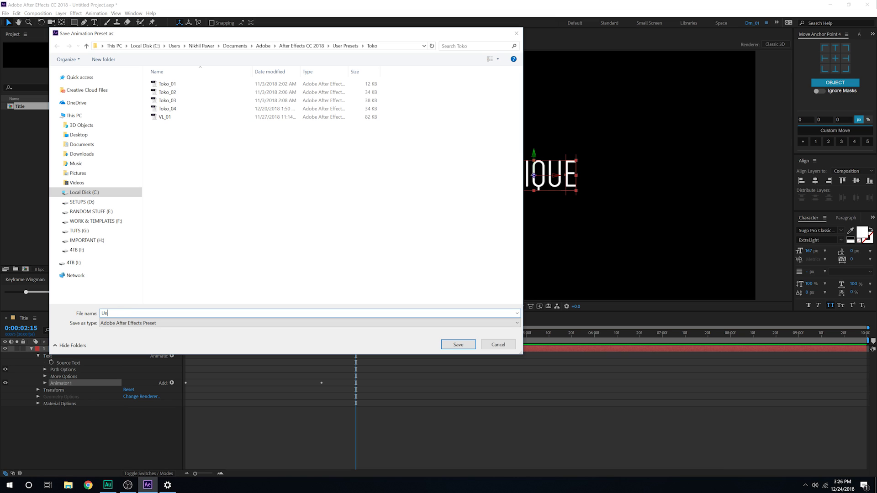
{"action": "type", "text": "iquw"}
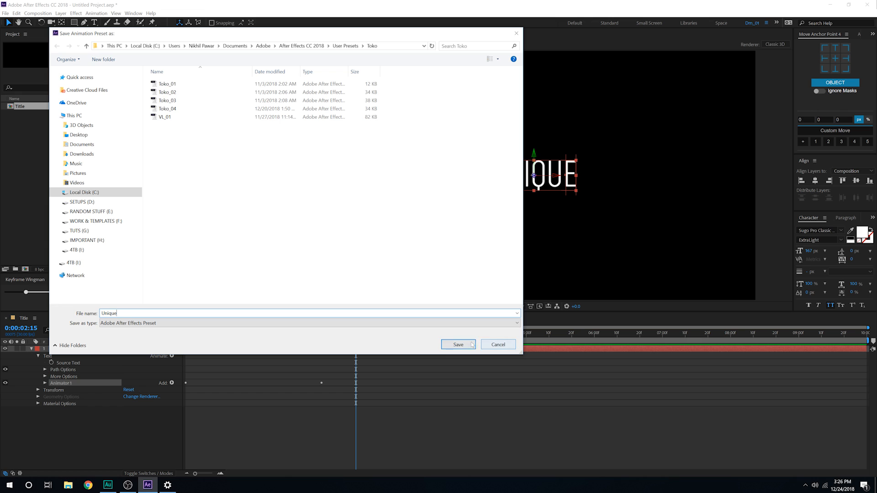
{"action": "left_click", "coordinate": [456, 344]}
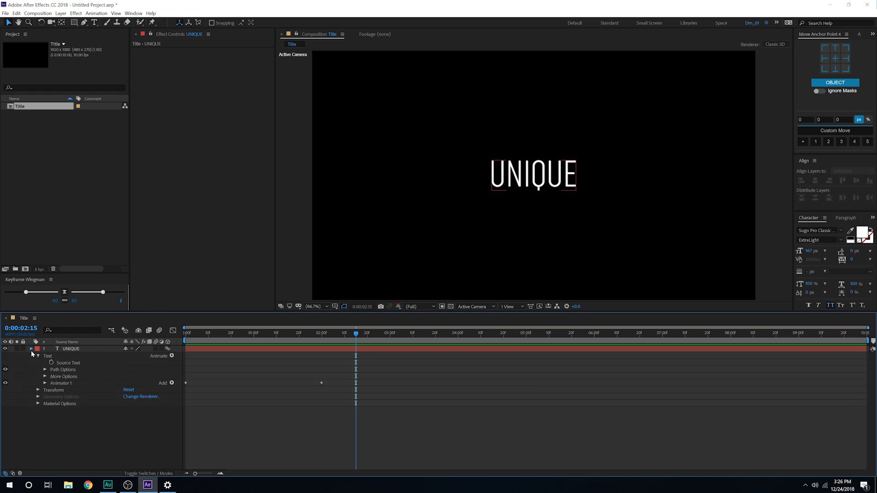
Hide the UNIQUE layer and add a new text layer reading 'TEXT ANIMATION'
{"action": "left_click", "coordinate": [32, 349]}
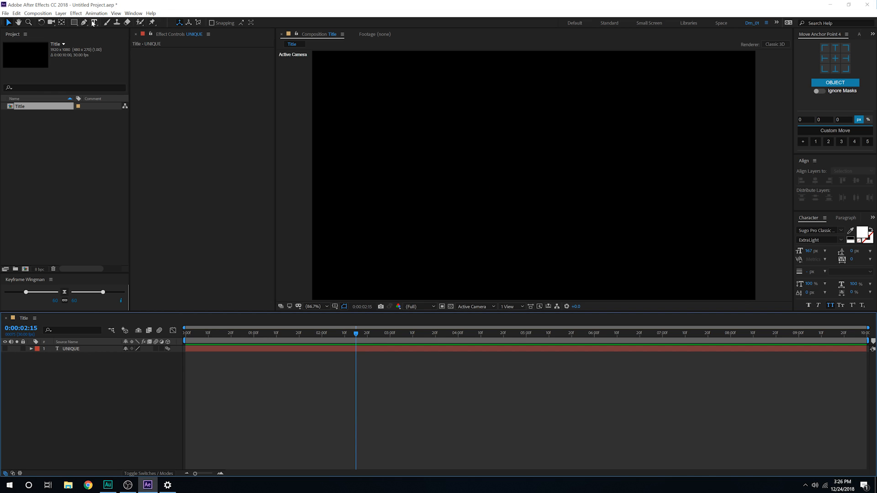
{"action": "left_click", "coordinate": [460, 170]}
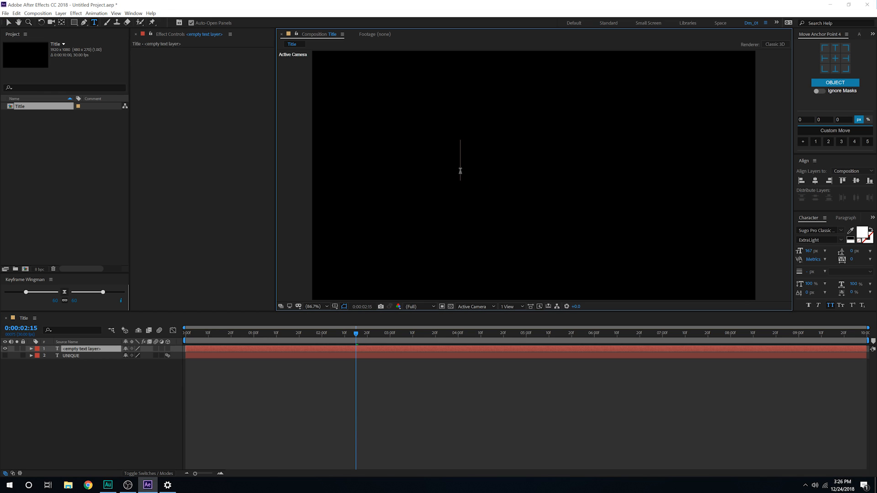
{"action": "type", "text": "TEXT ANIM"}
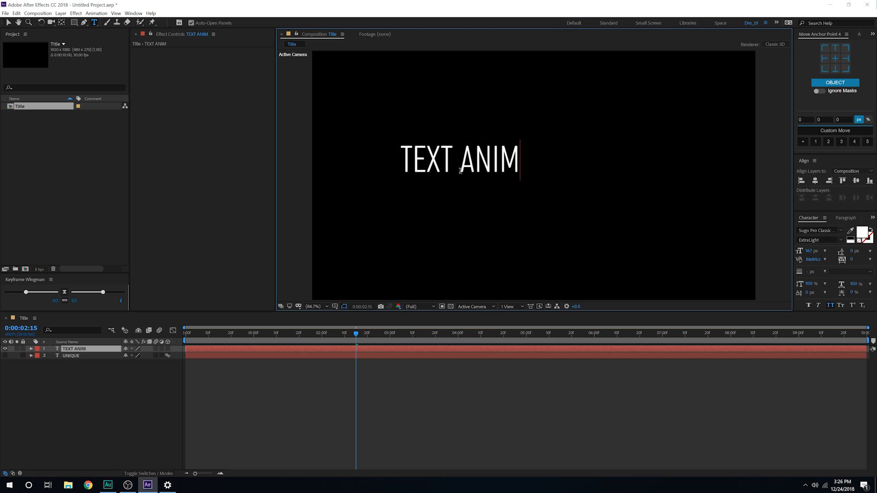
{"action": "type", "text": "ATION"}
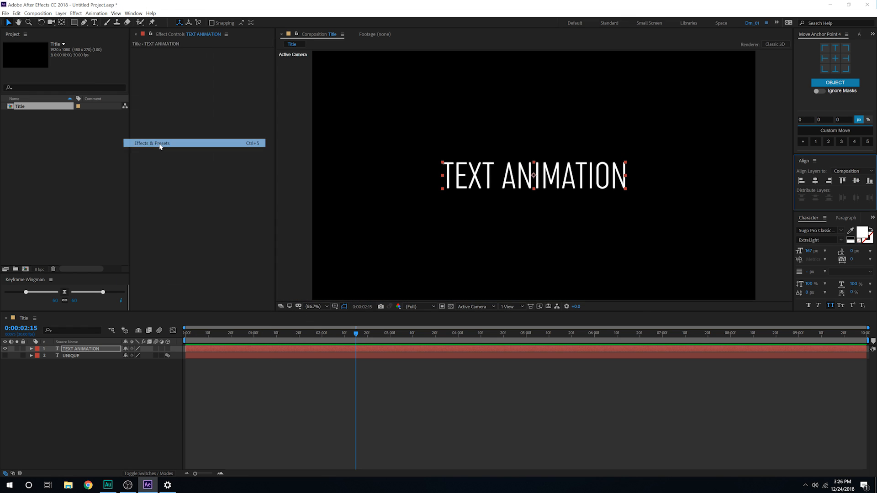
Reveal the Toko user presets folder under Animation Presets in Effects & Presets
{"action": "left_click", "coordinate": [151, 143]}
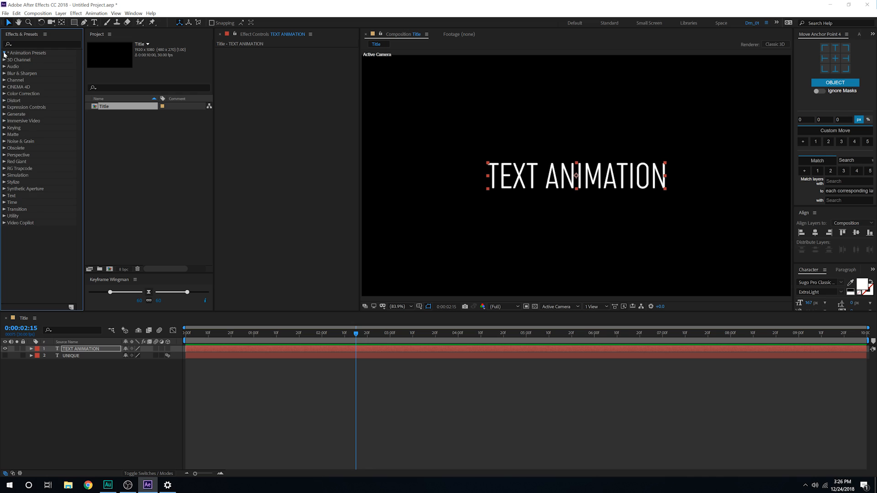
{"action": "left_click", "coordinate": [5, 53]}
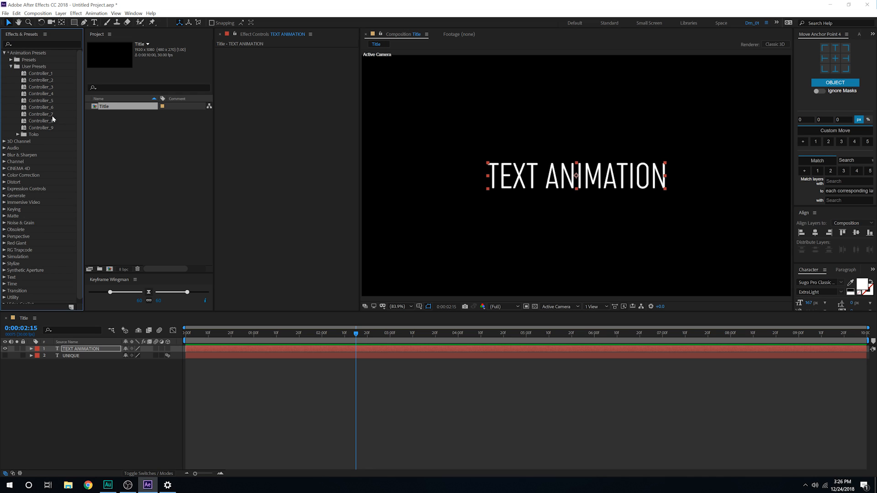
{"action": "left_click", "coordinate": [17, 134]}
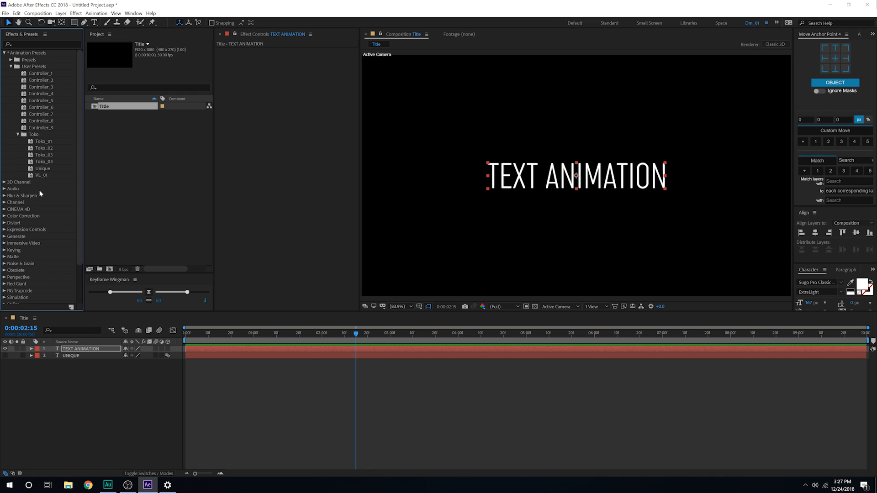
{"action": "mouse_move", "coordinate": [342, 406]}
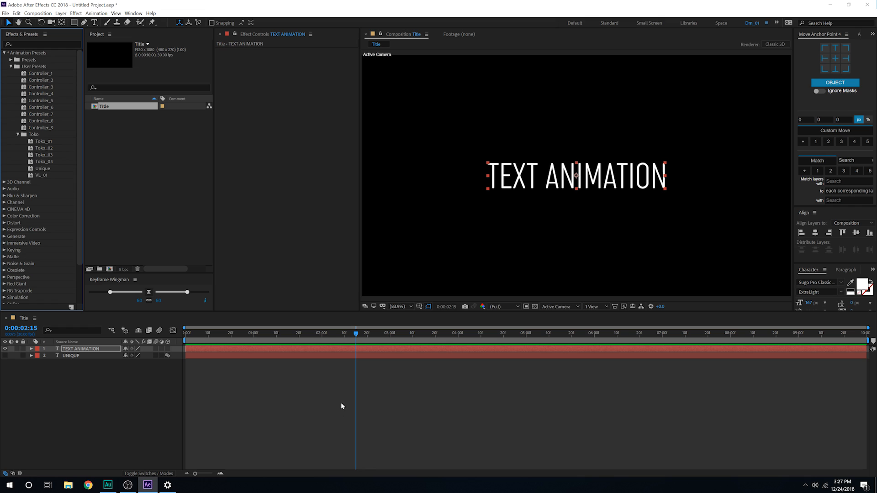
Return time to zero and select the saved Unique preset
{"action": "left_click", "coordinate": [389, 333]}
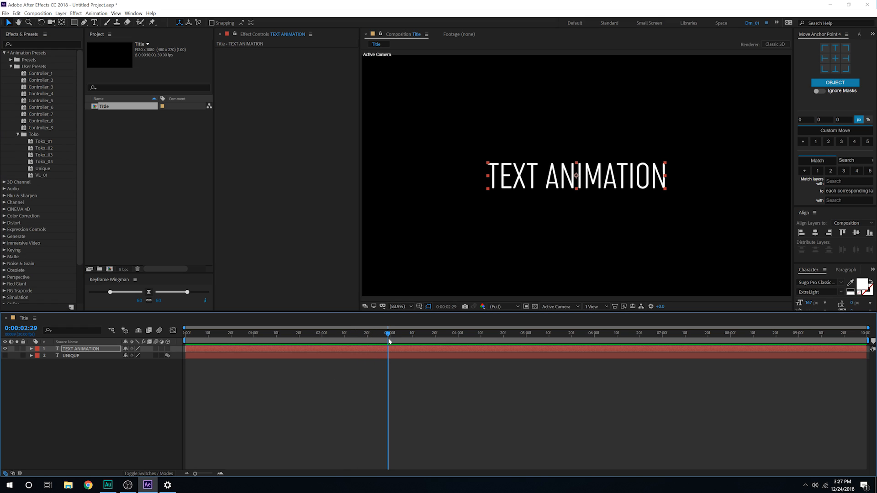
{"action": "key", "text": "Home"}
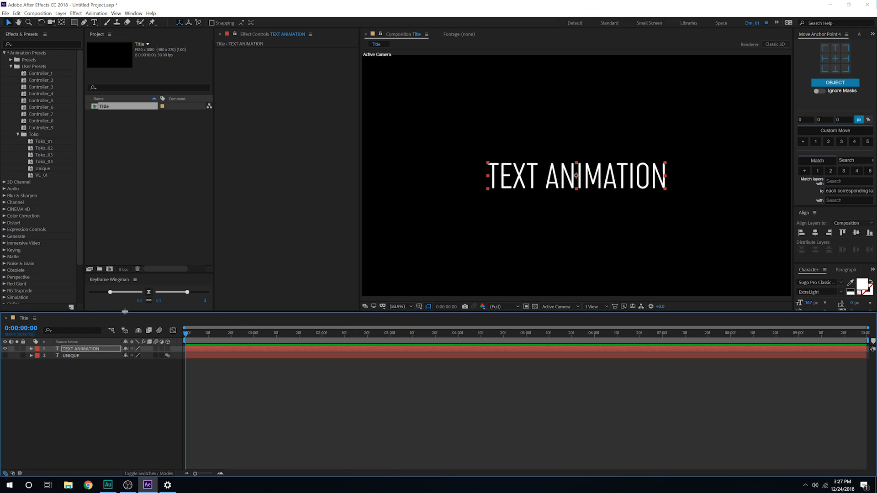
{"action": "left_click", "coordinate": [42, 168]}
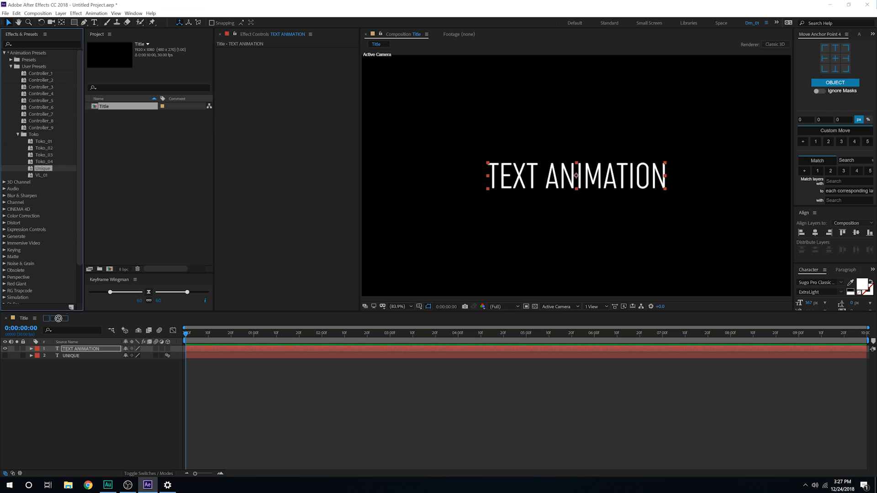